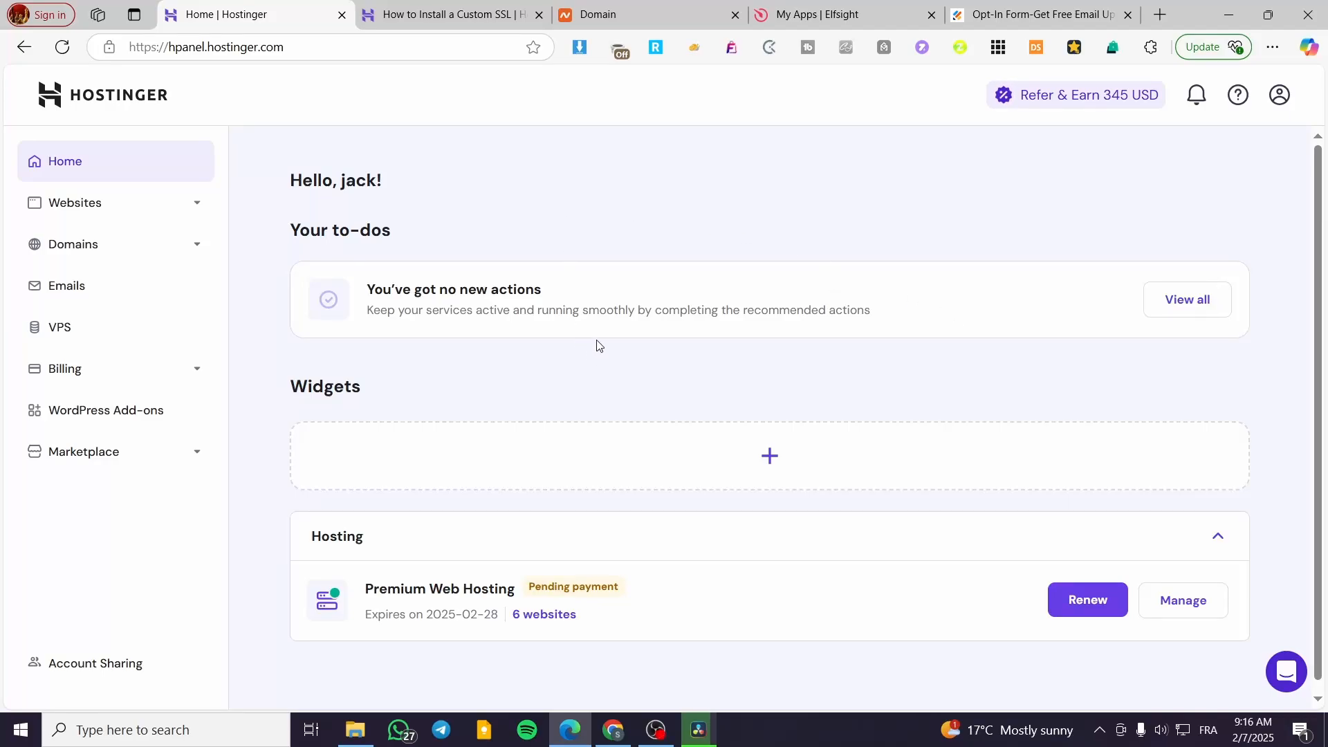
pyautogui.moveTo(685, 339)
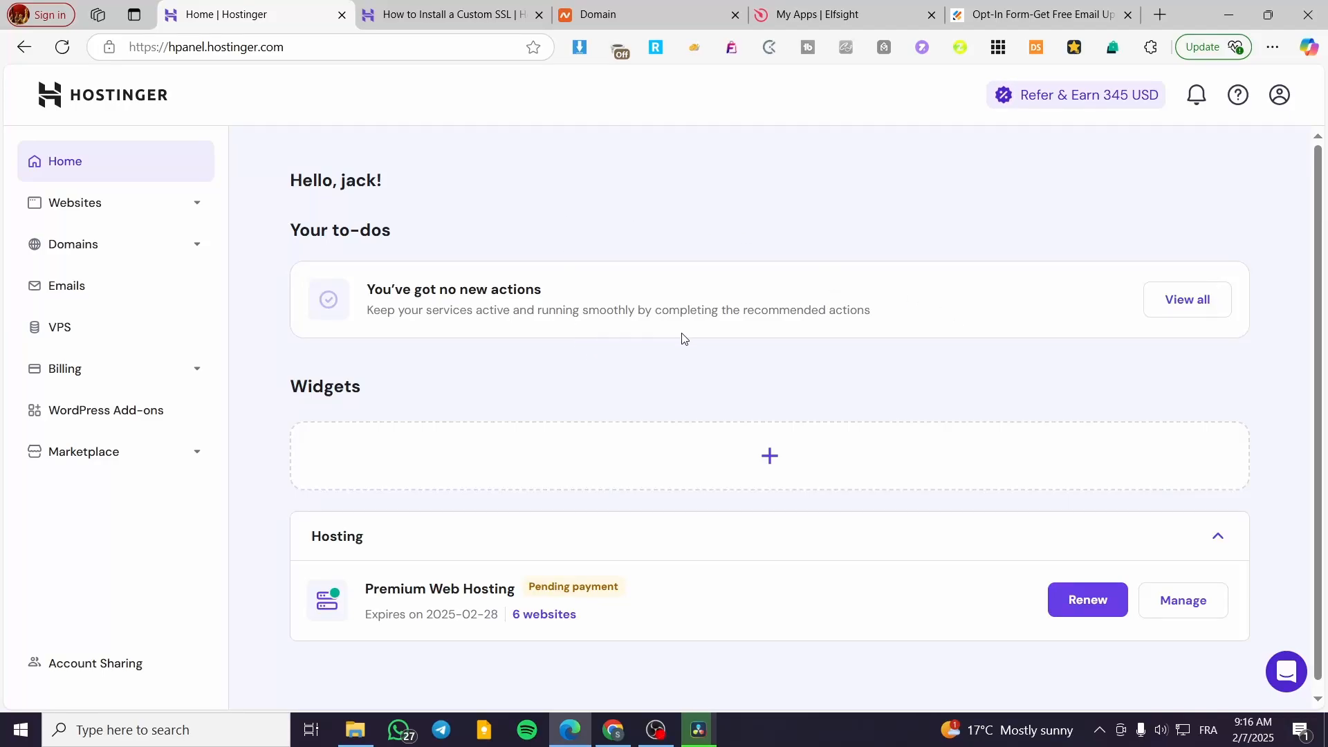
pyautogui.moveTo(681, 340)
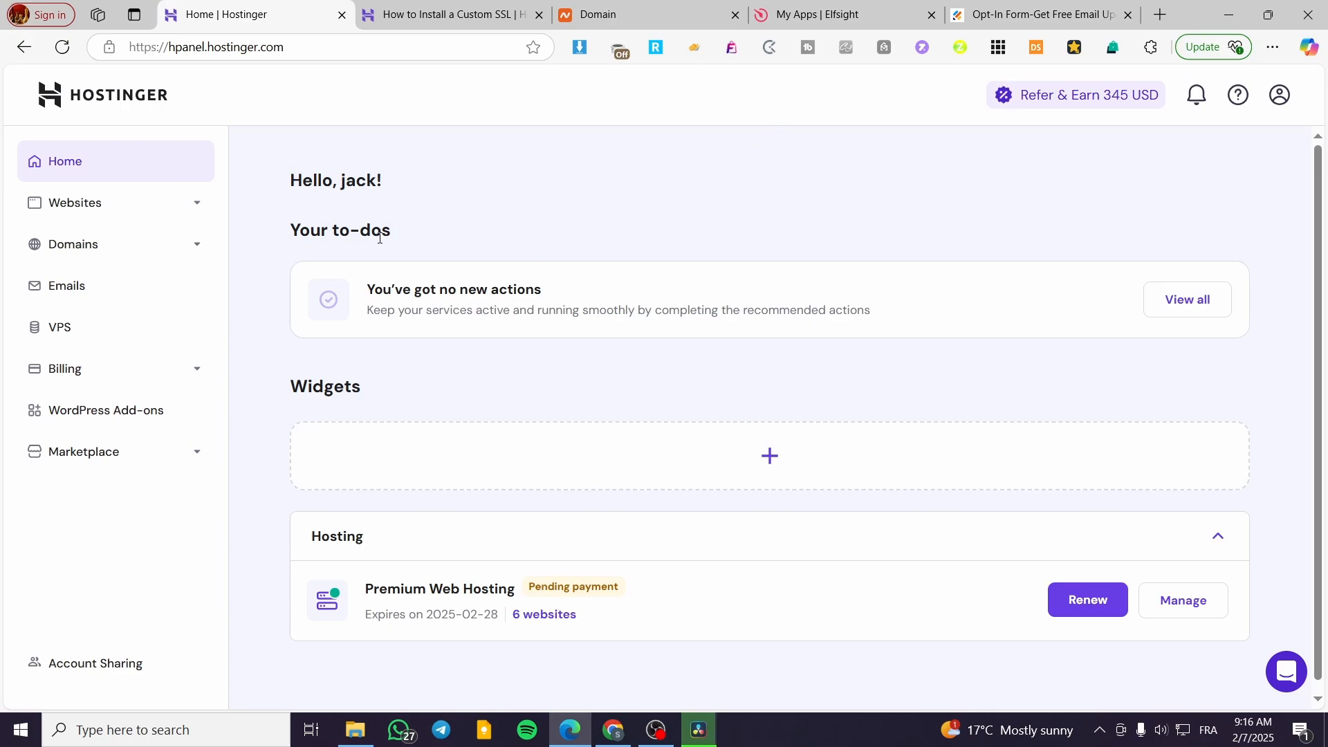
pyautogui.moveTo(1071, 160)
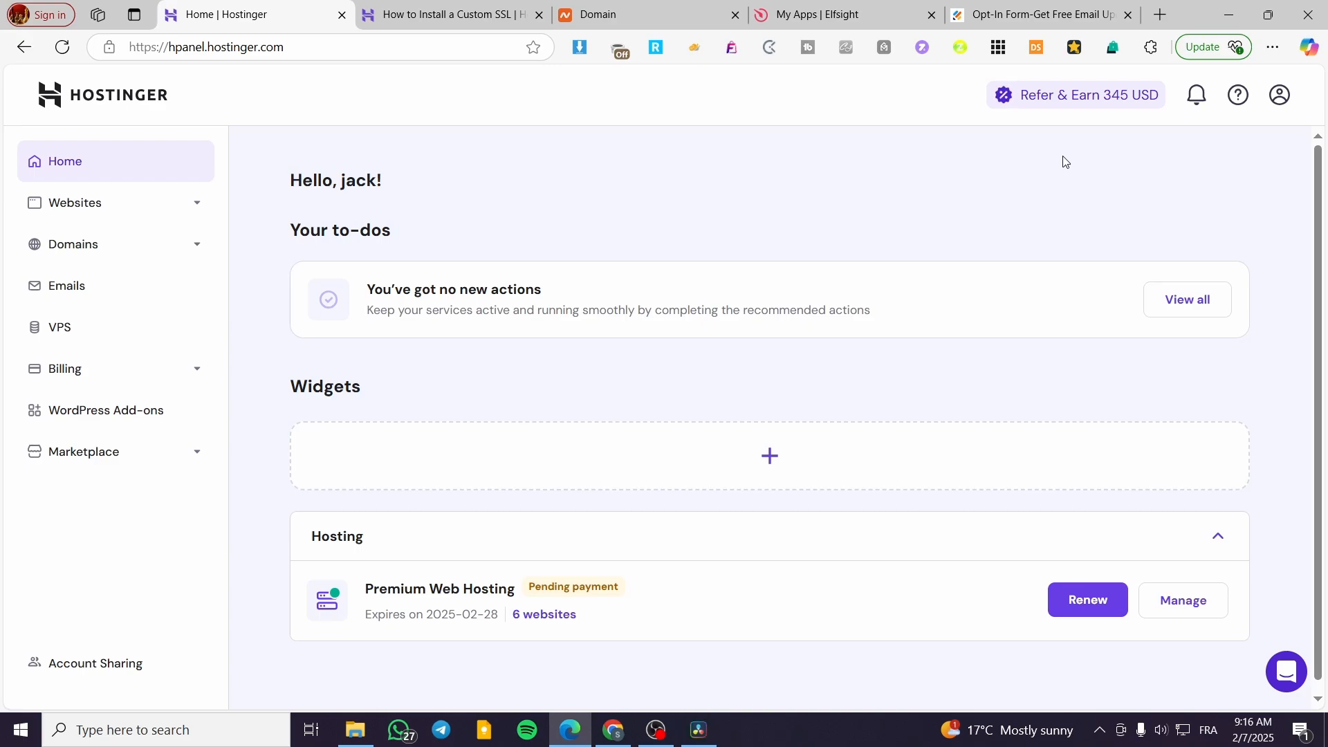
pyautogui.moveTo(1061, 163)
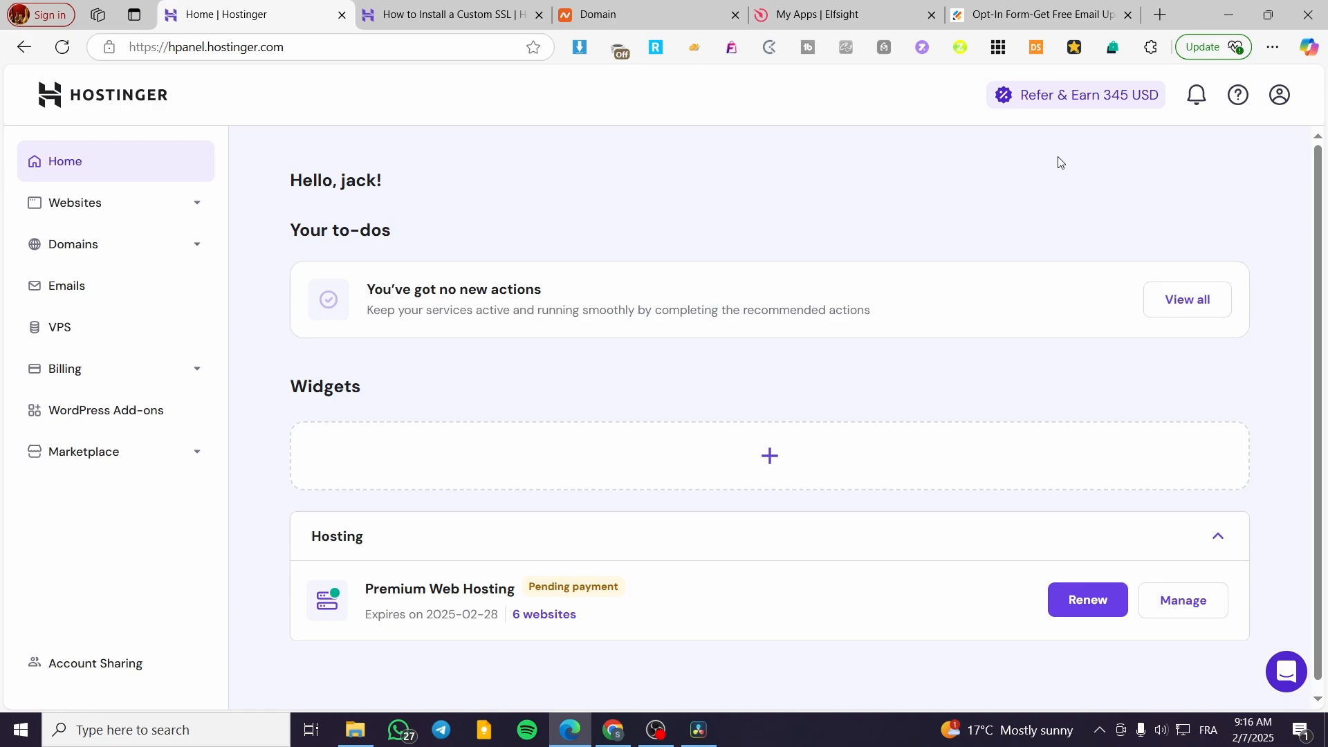
pyautogui.moveTo(588, 181)
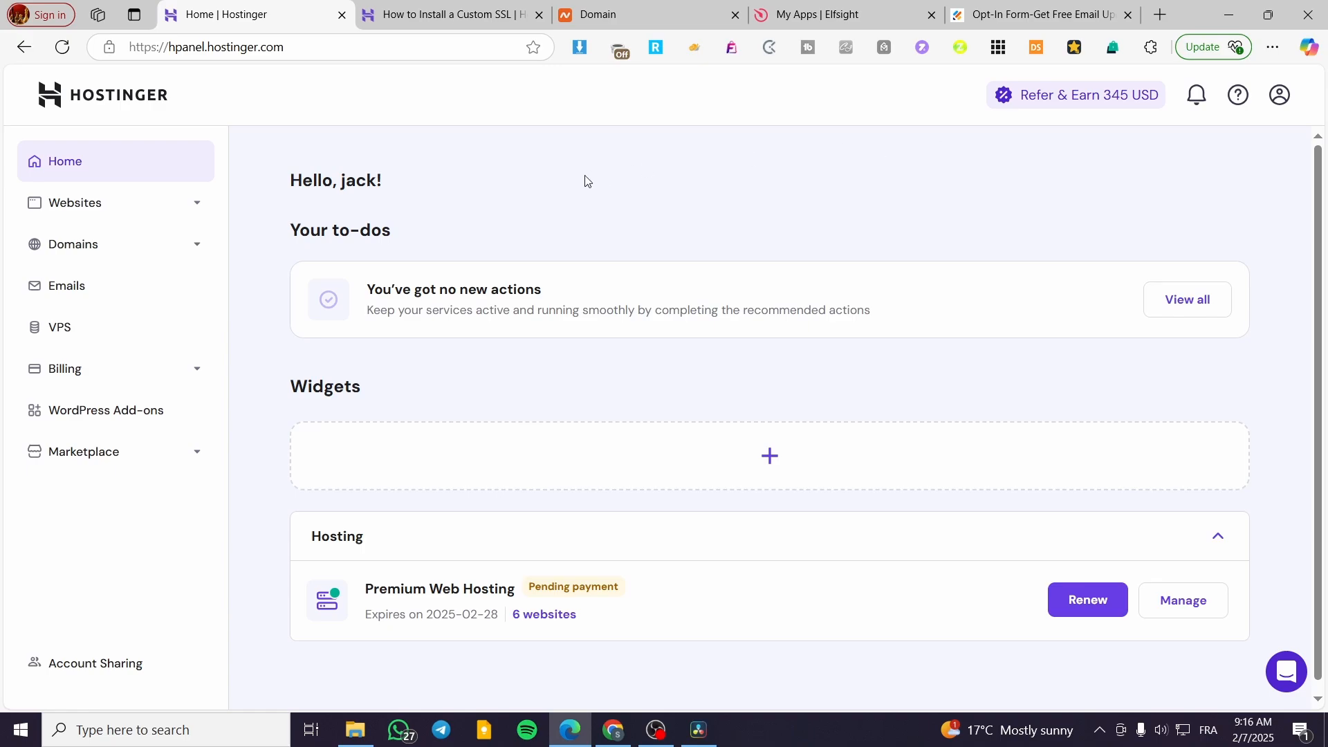
pyautogui.moveTo(243, 179)
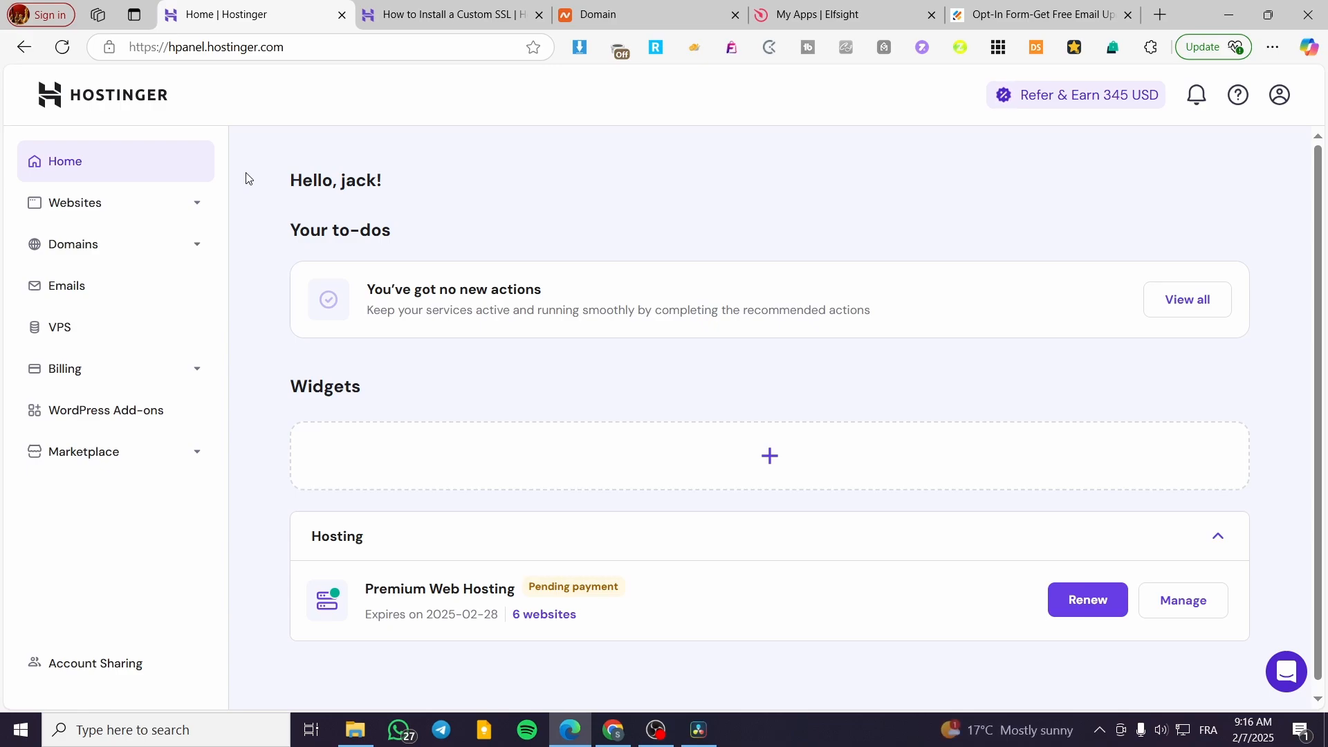
pyautogui.moveTo(317, 170)
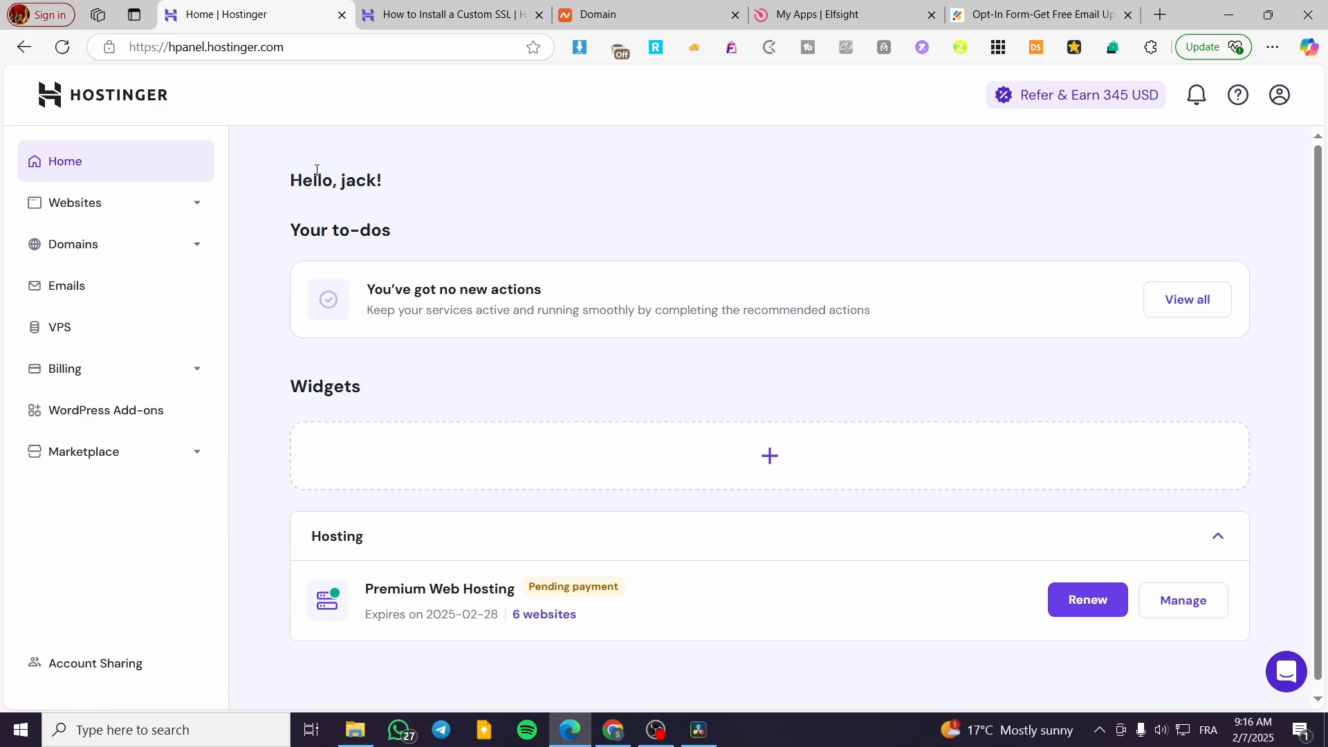
# - Open jacksclothing.xyz for editing from the hPanel hosted websites list
pyautogui.click(75, 202)
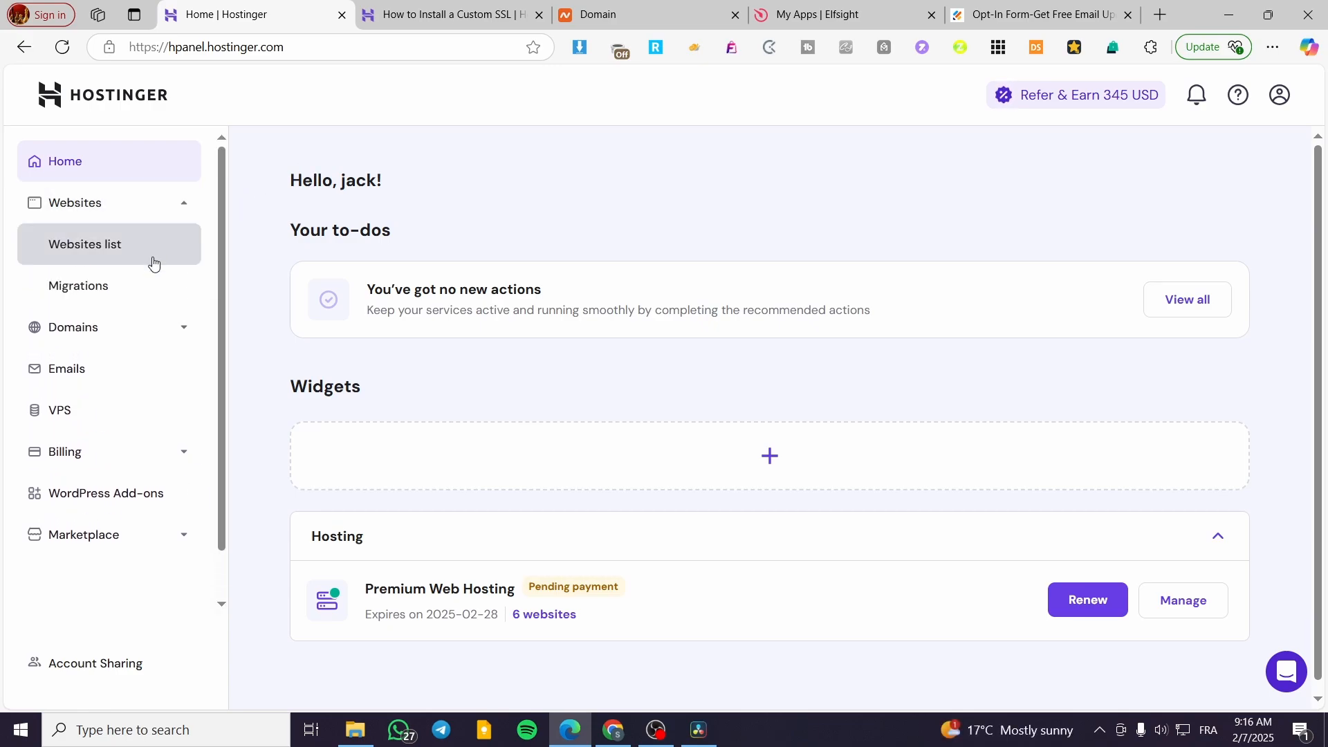
pyautogui.click(84, 244)
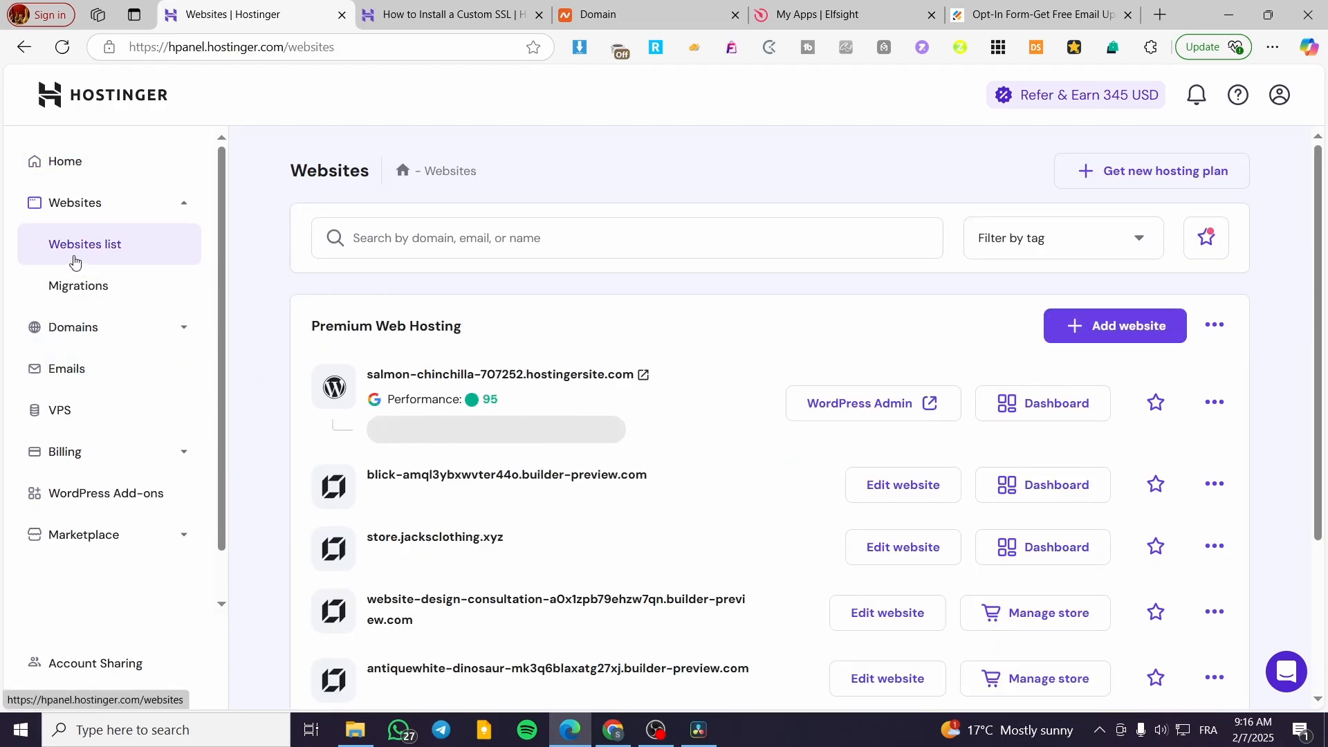
pyautogui.scroll(-3)
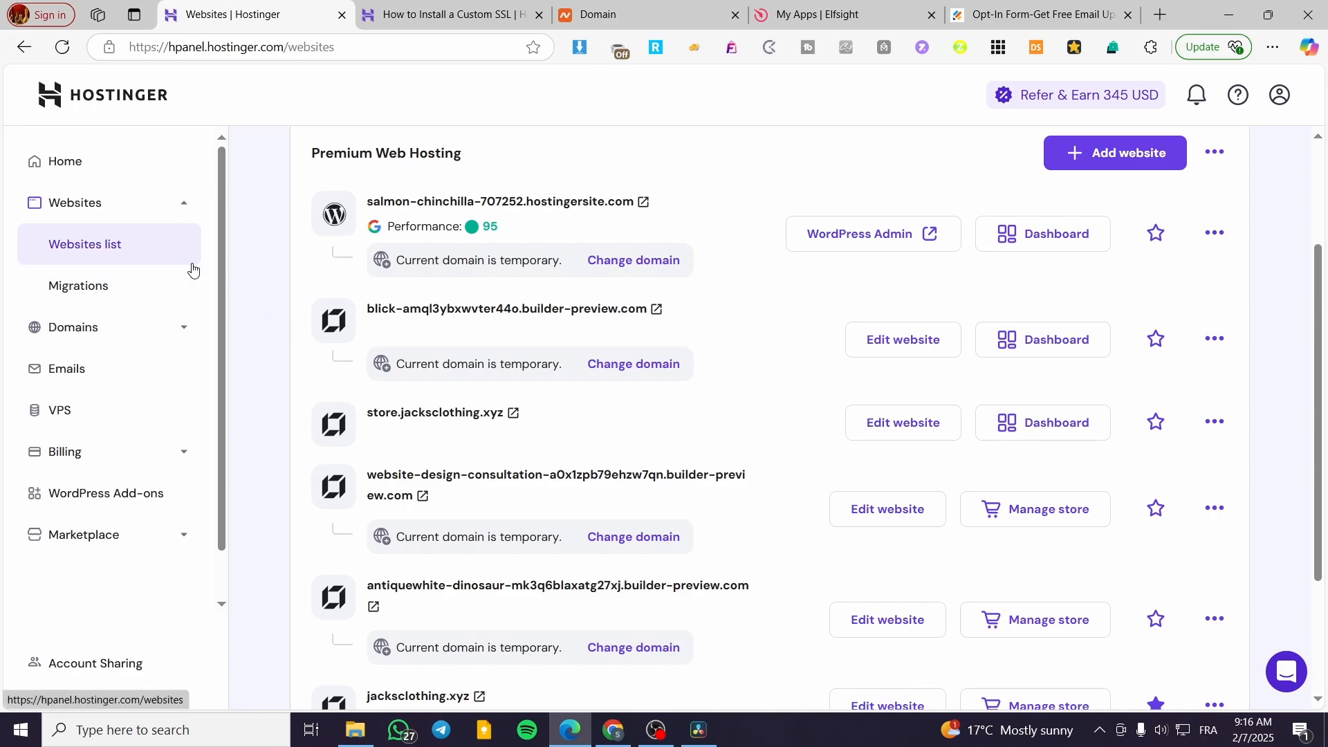
pyautogui.moveTo(323, 307)
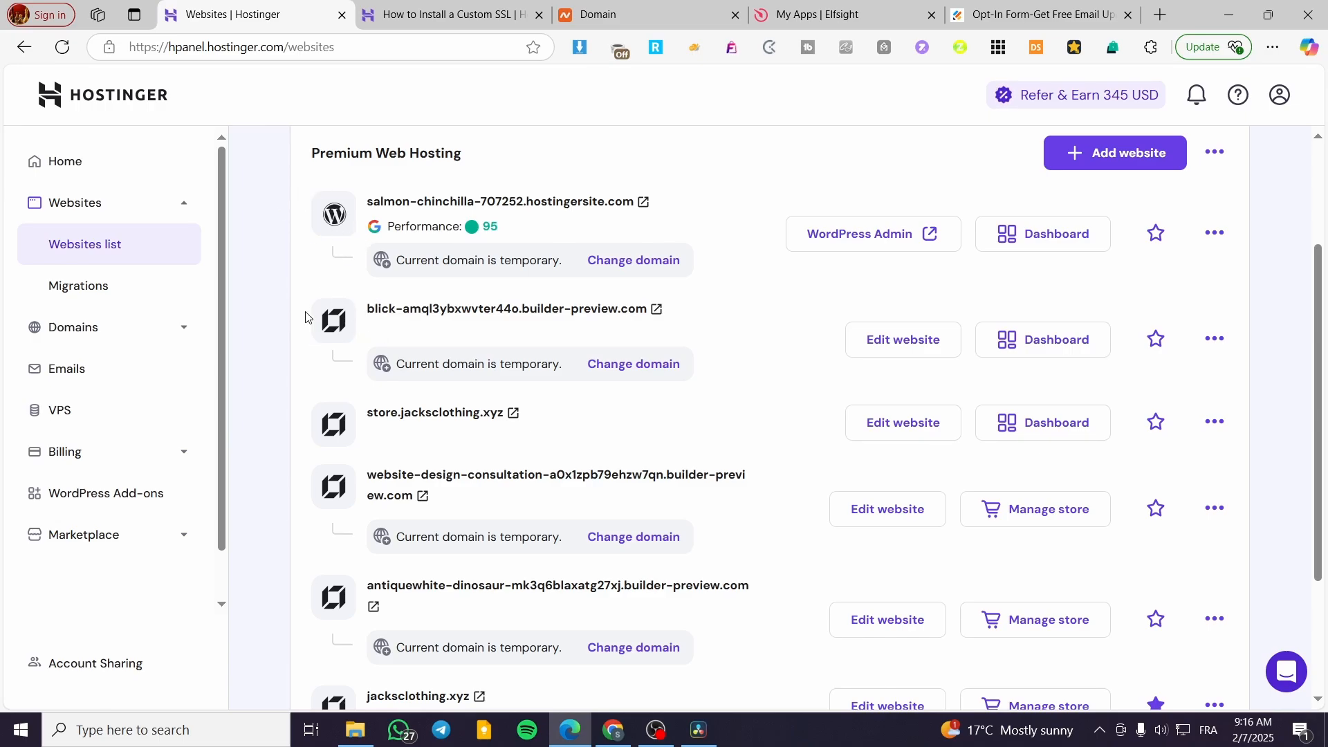
pyautogui.moveTo(356, 338)
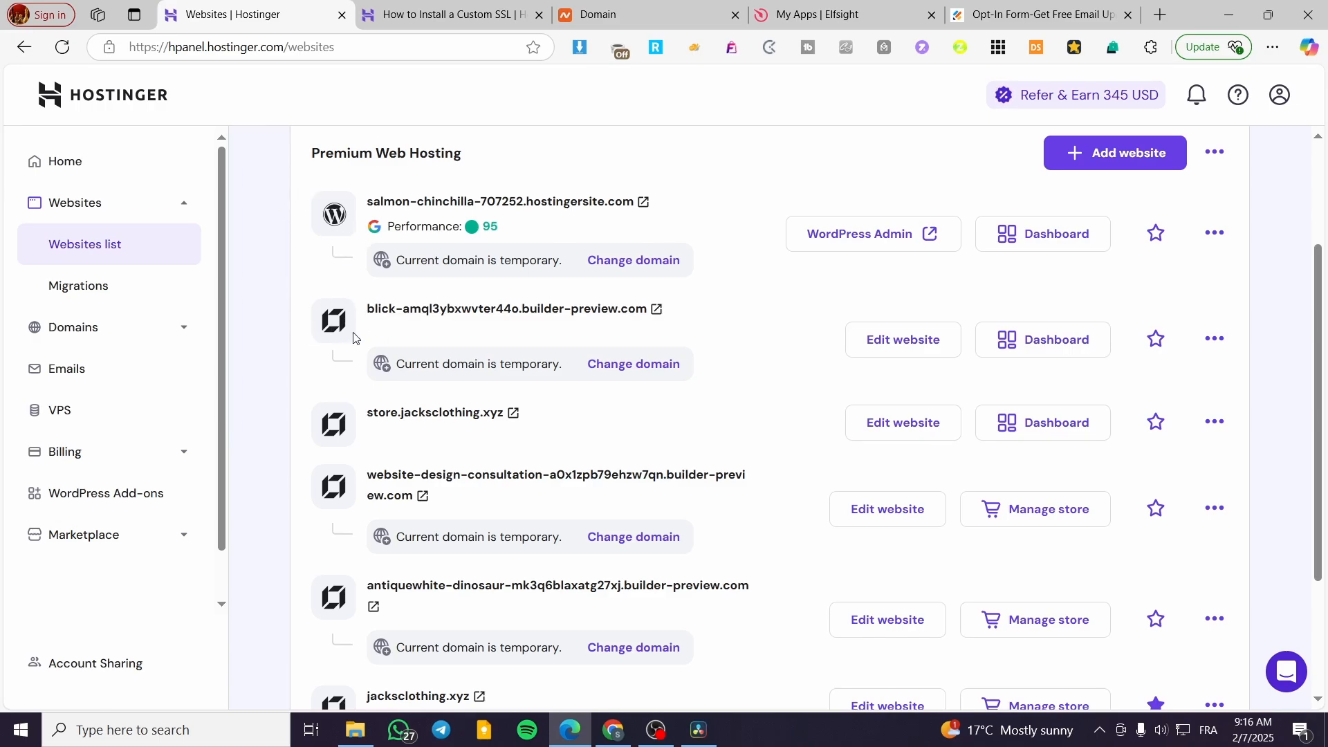
pyautogui.scroll(-3)
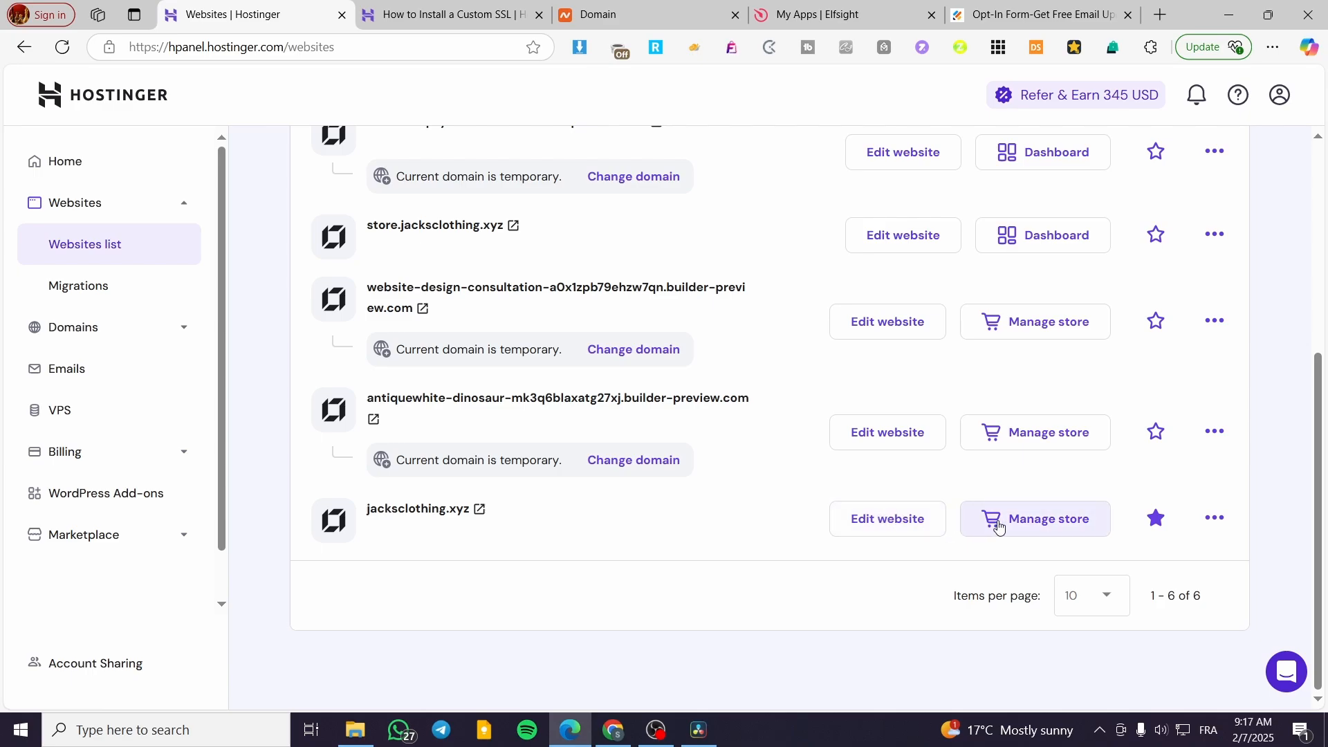
pyautogui.click(887, 519)
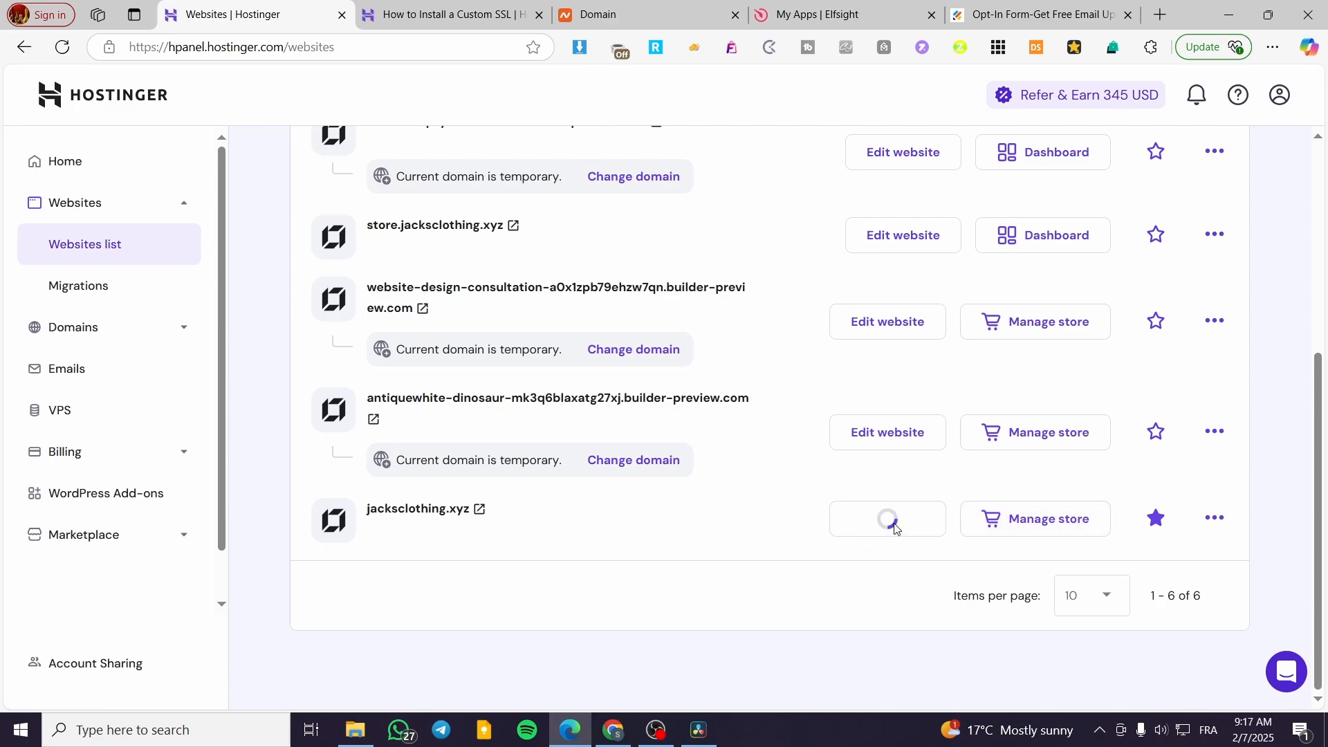
# - Let the editor load and move down past the Handmade ceramics hero section
pyautogui.click(887, 519)
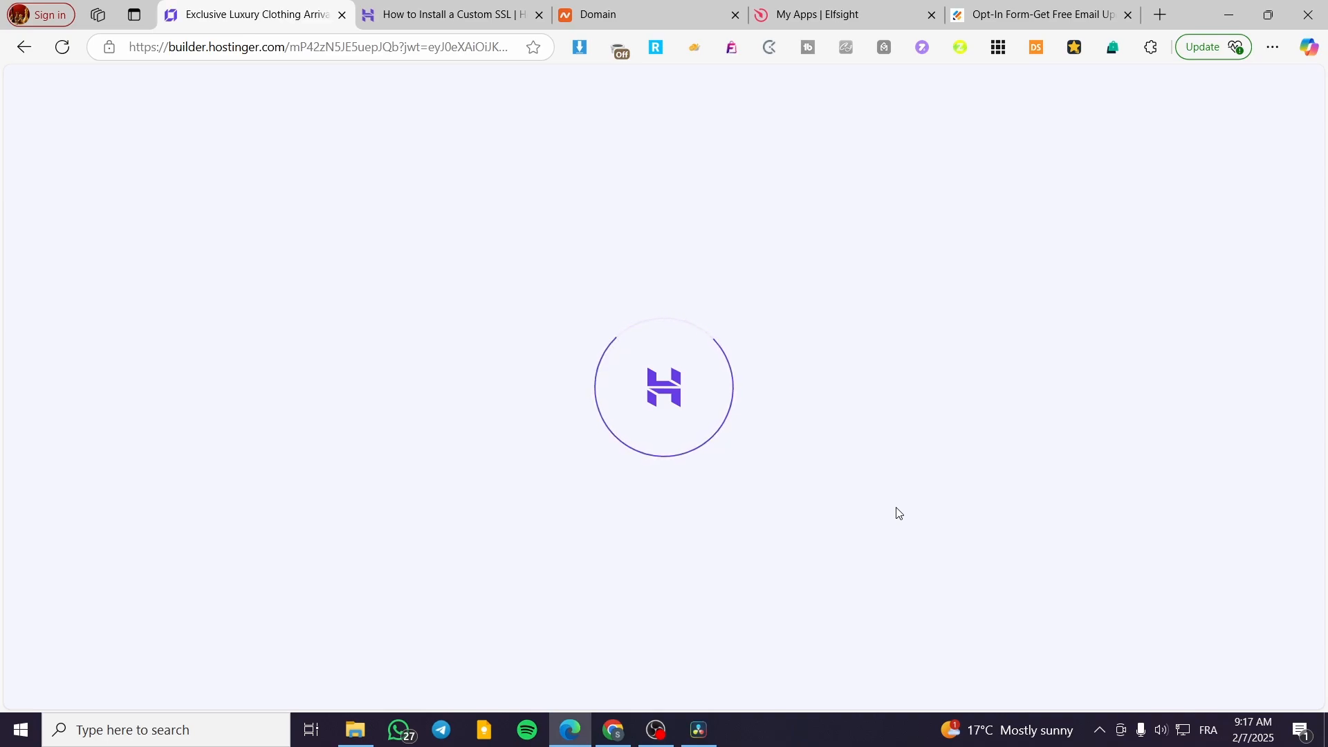
pyautogui.moveTo(681, 414)
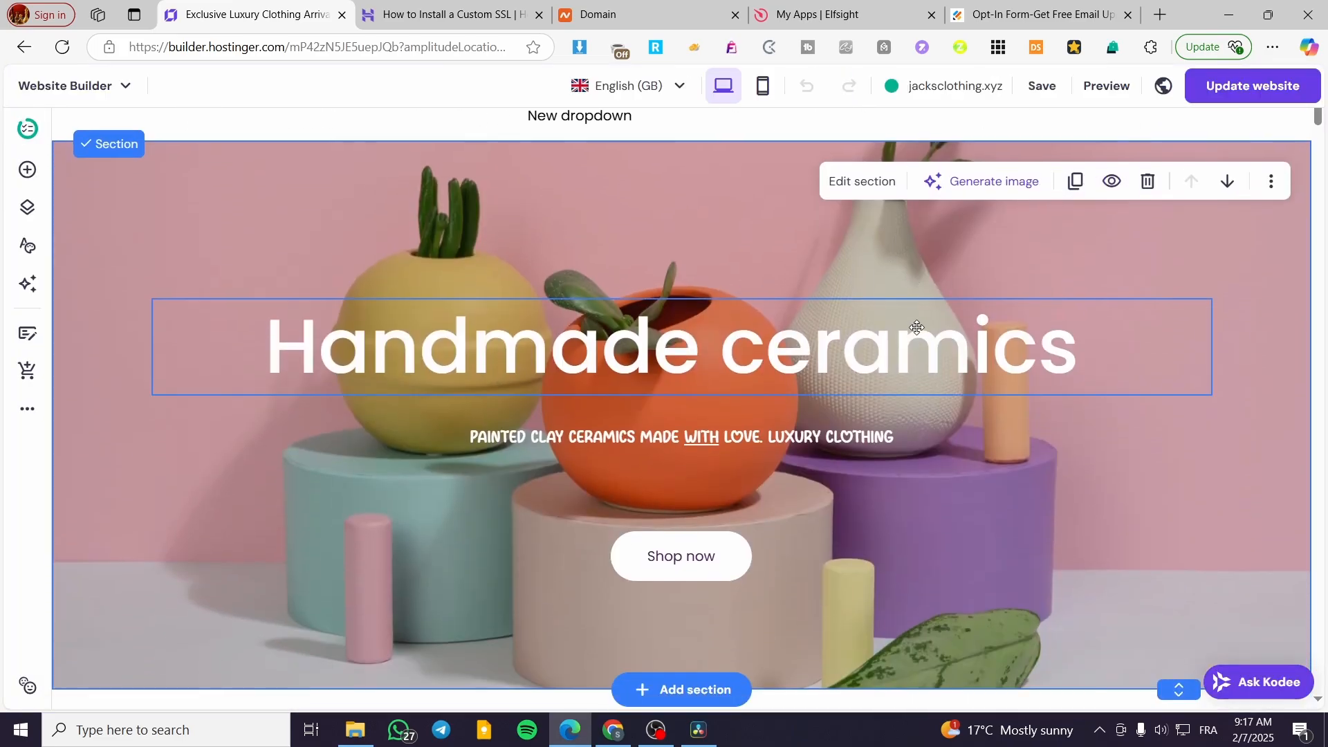
pyautogui.scroll(-3)
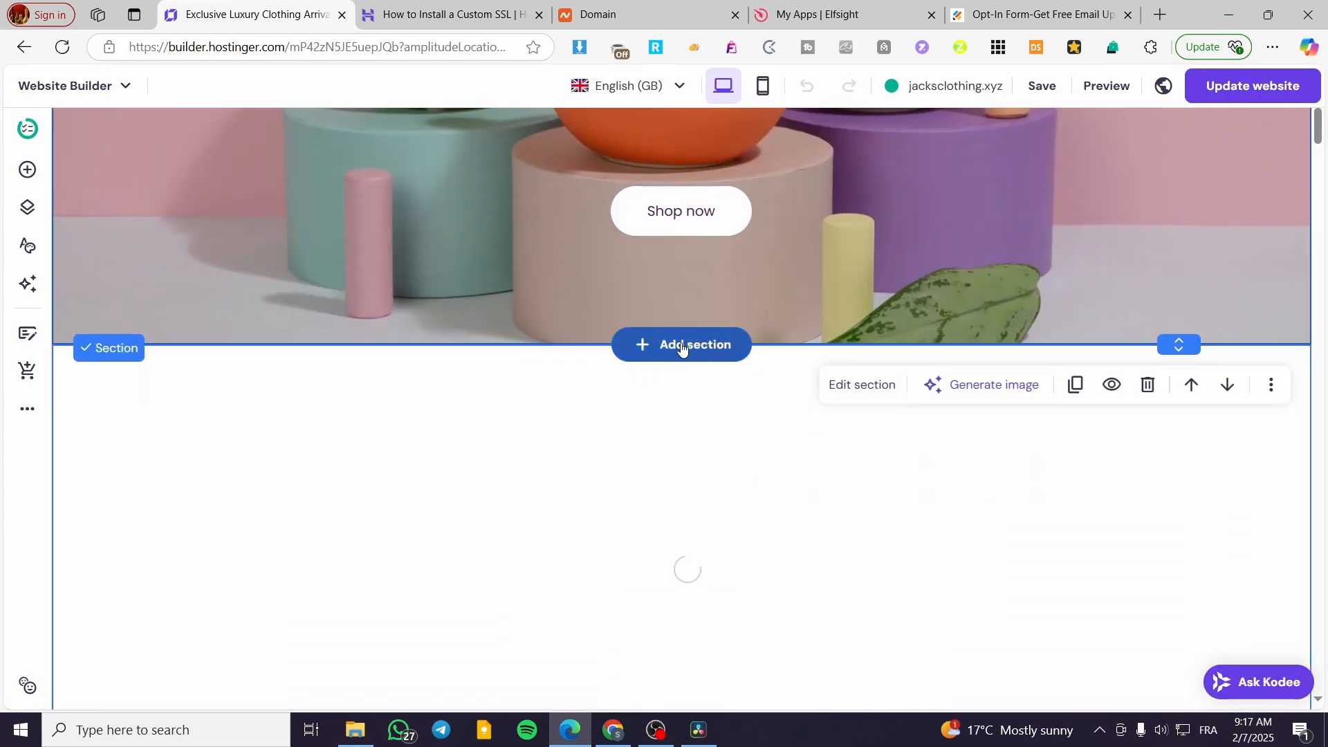
# - Add the dark Subscribe form section below the hero and another new section beneath it
pyautogui.click(680, 345)
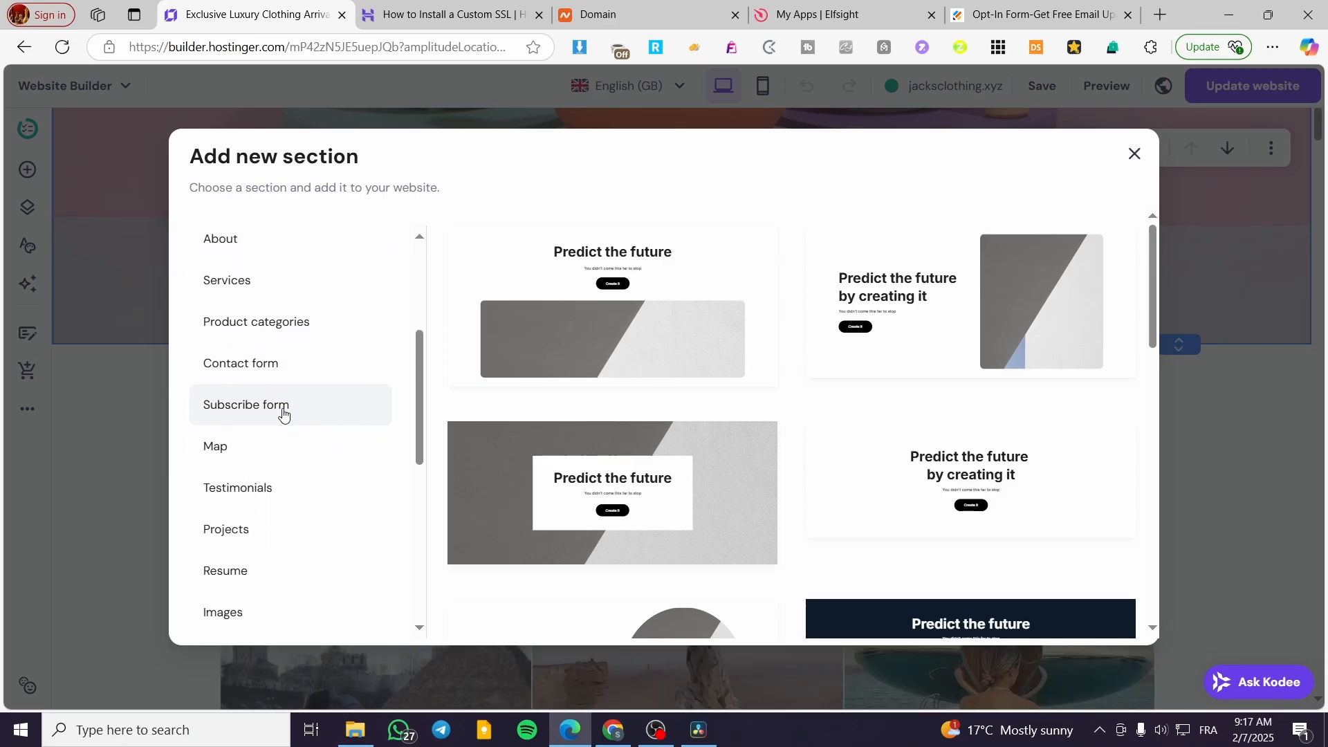
pyautogui.click(244, 404)
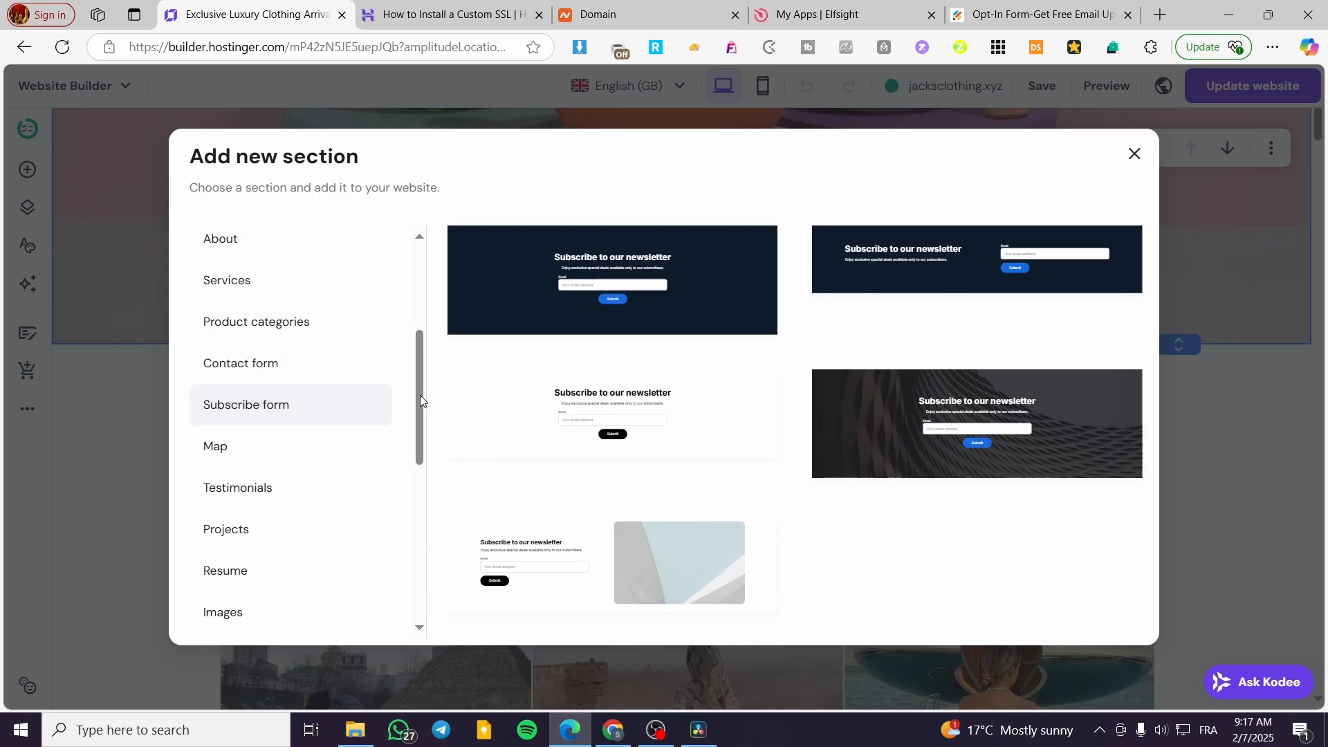
pyautogui.moveTo(673, 271)
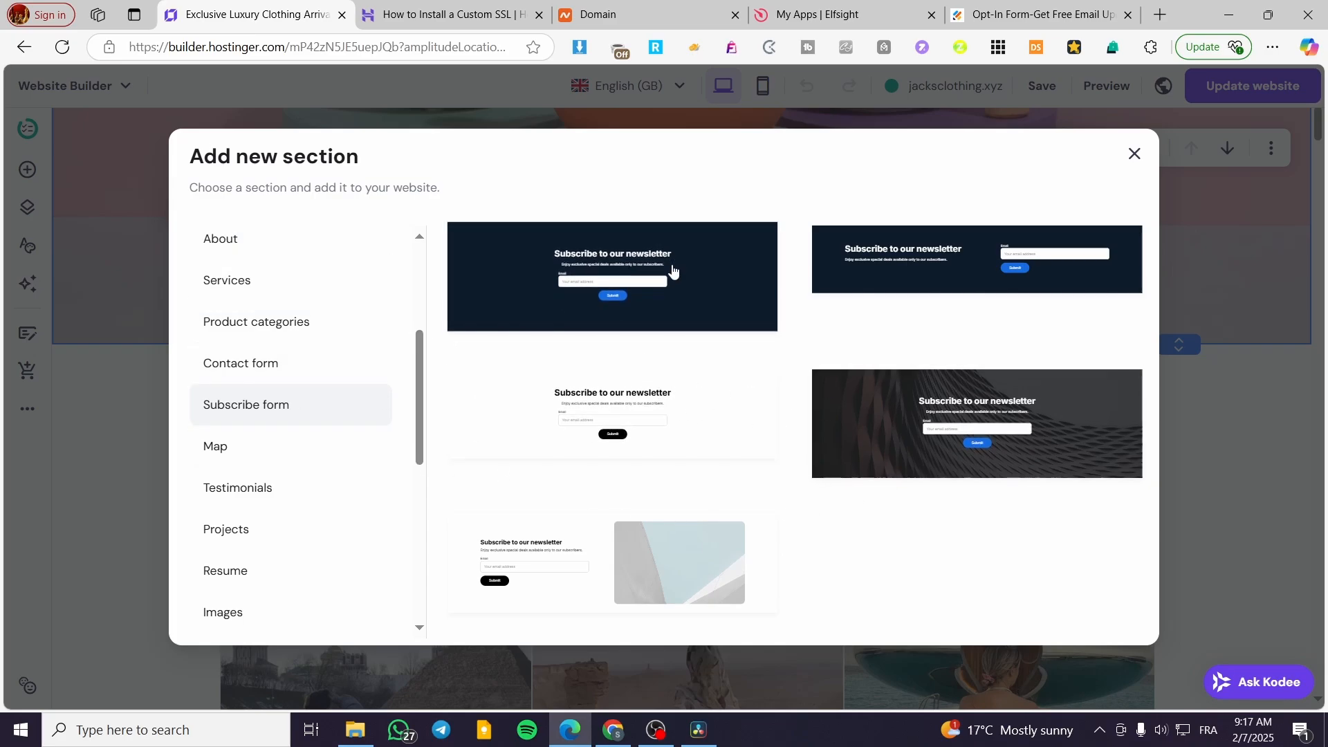
pyautogui.click(611, 277)
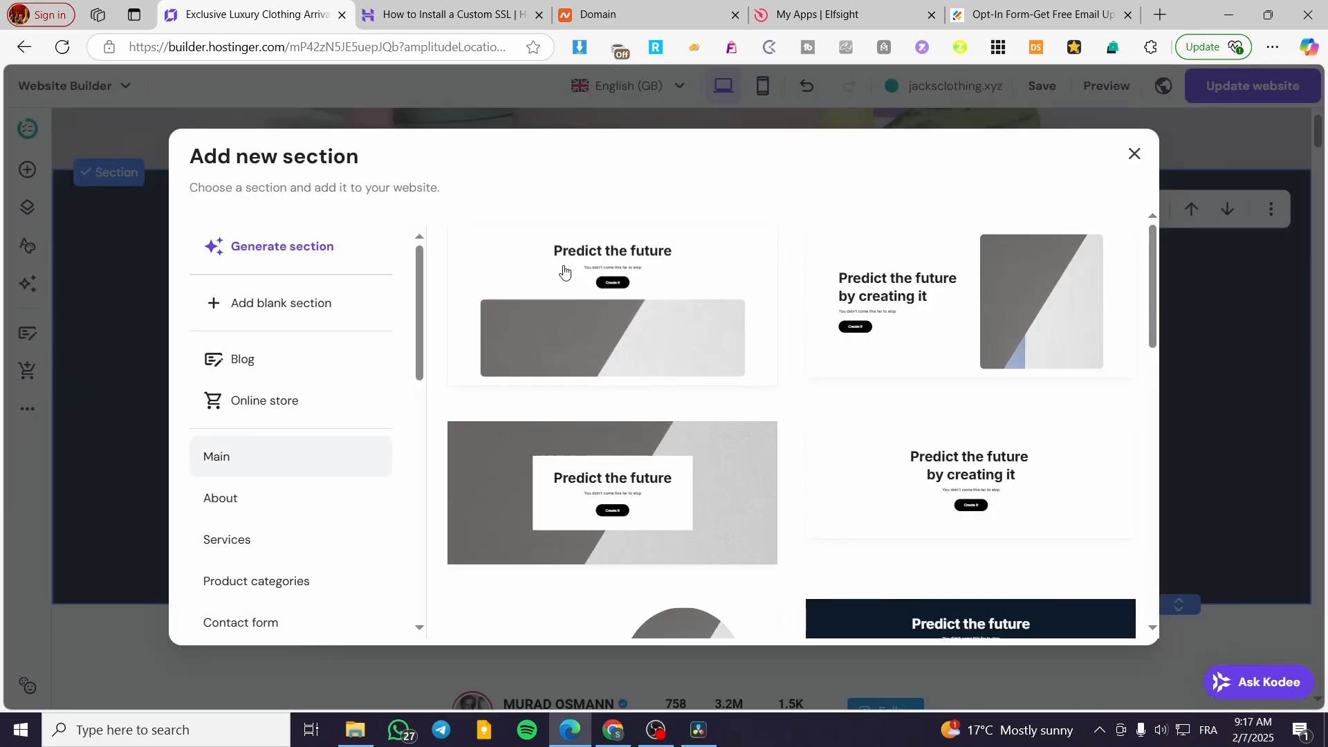
pyautogui.click(1135, 154)
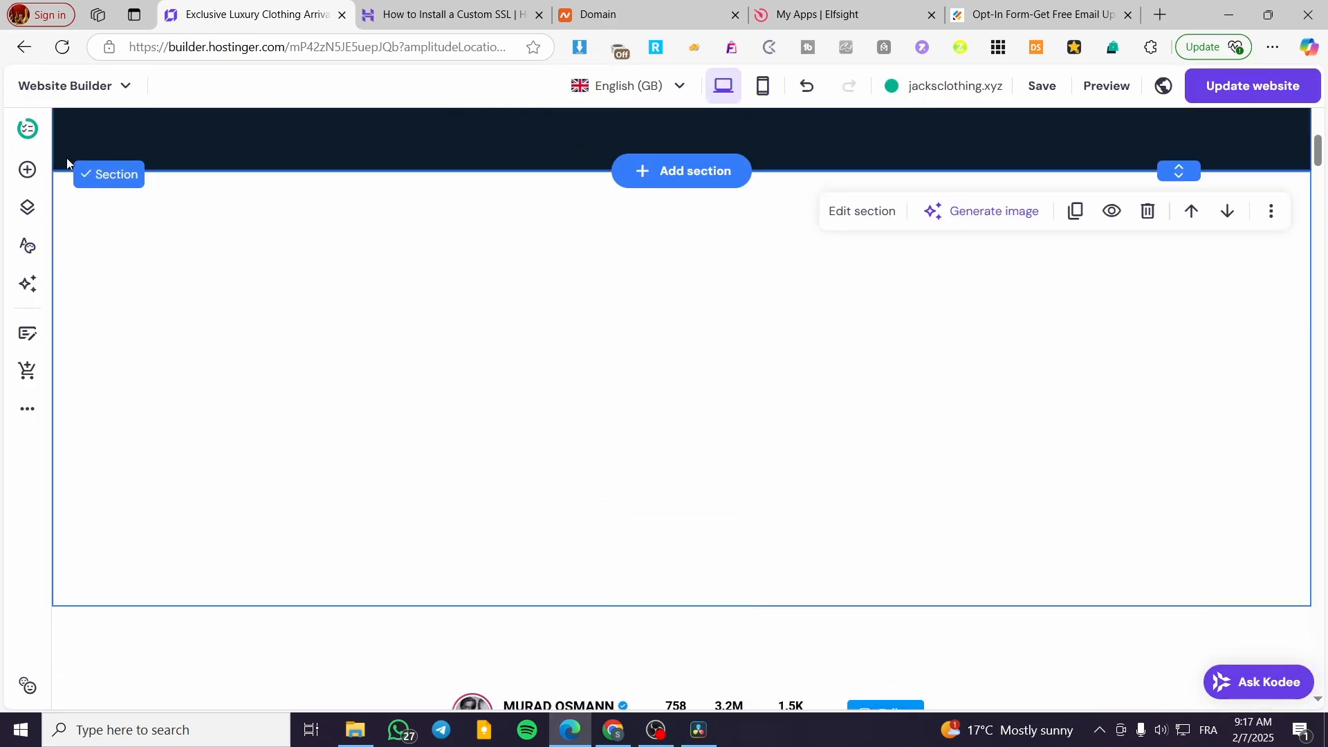
# - Open the new email form's settings and review its General options
pyautogui.click(26, 170)
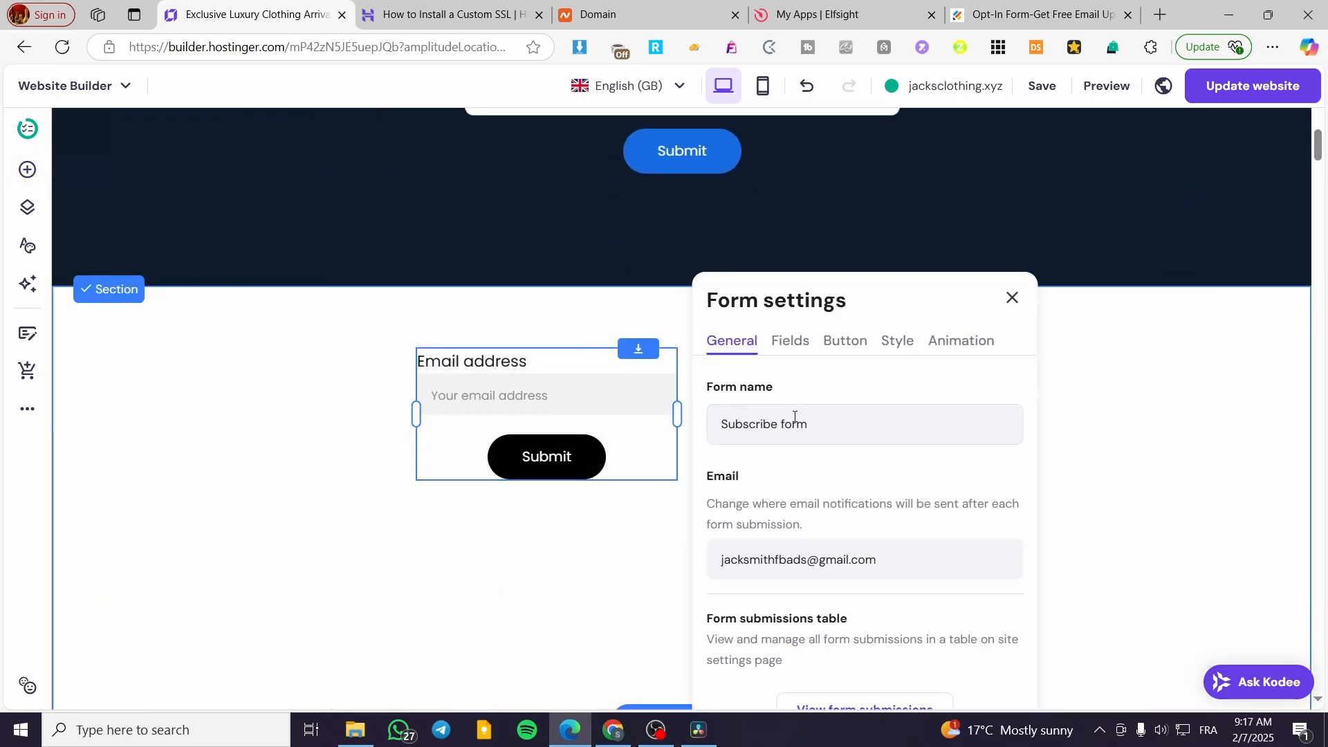
pyautogui.scroll(-3)
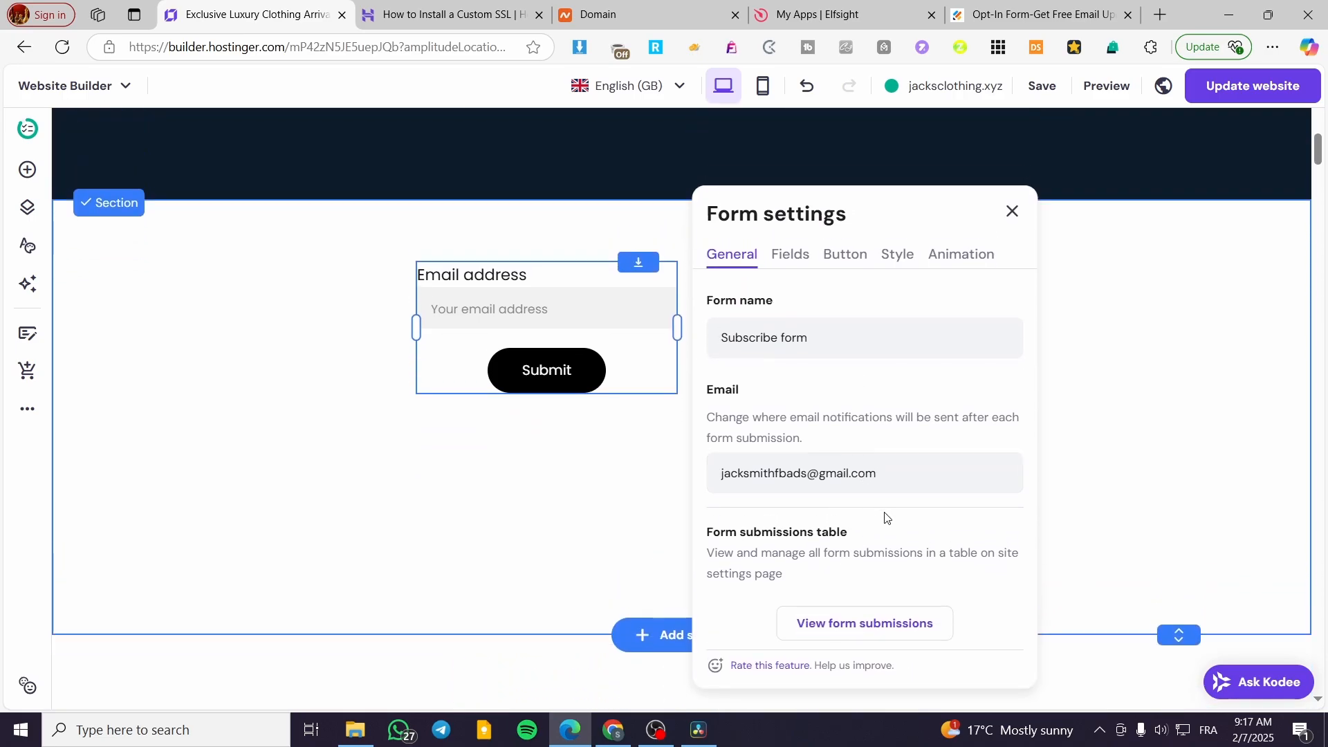
pyautogui.click(863, 622)
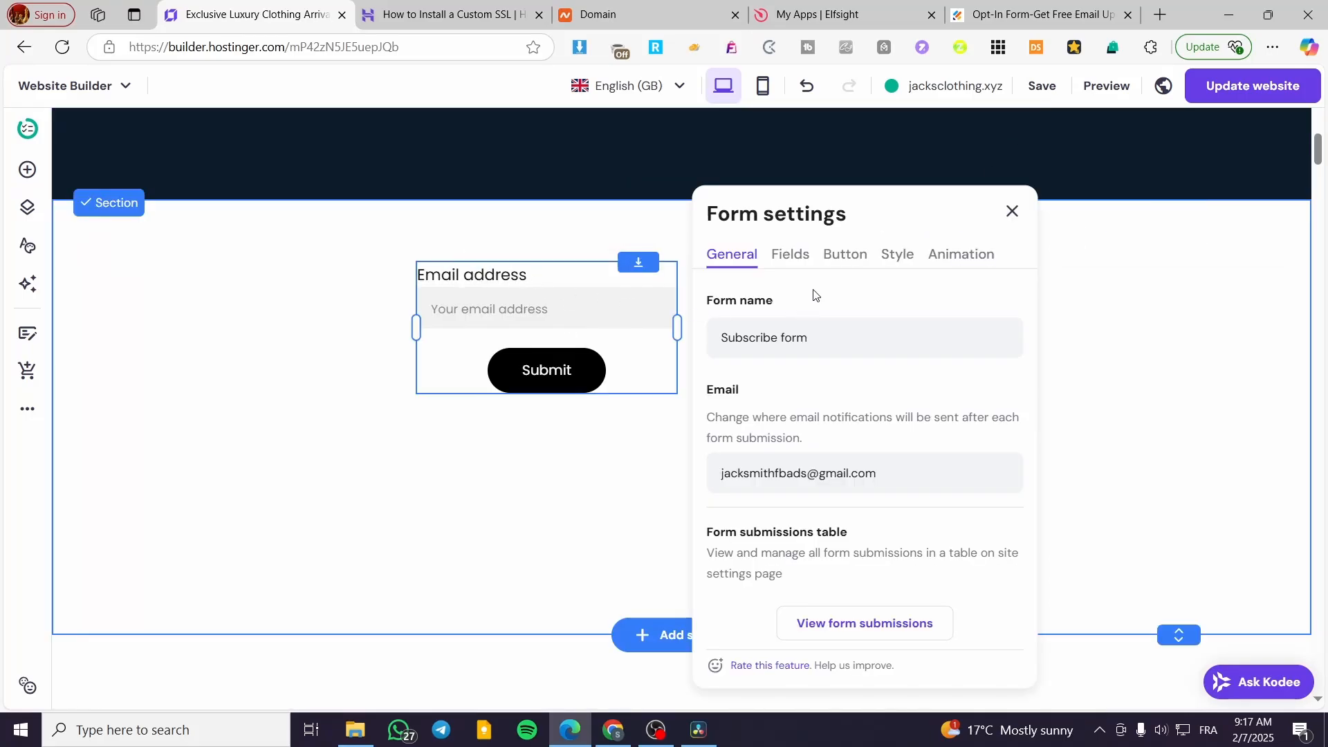
# - Browse the Fields options and Add new form field list without adding a field
pyautogui.click(789, 255)
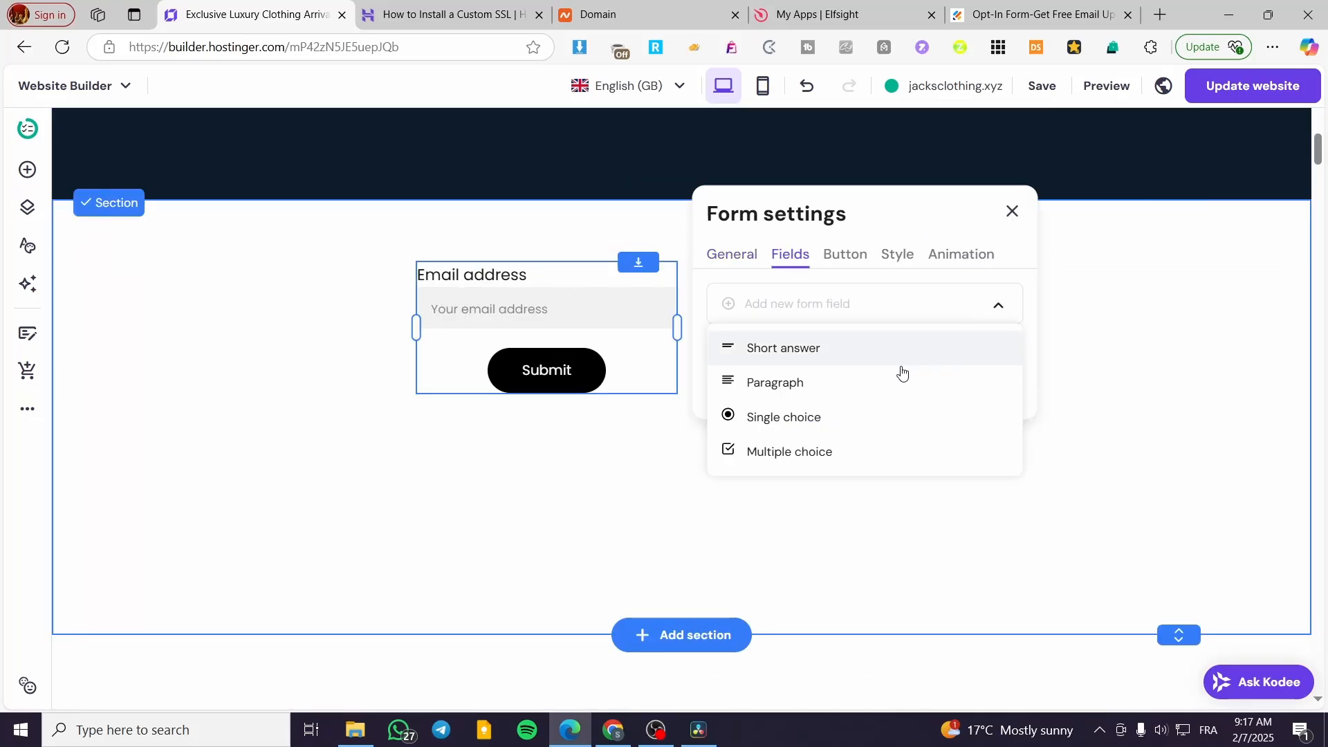
pyautogui.moveTo(771, 382)
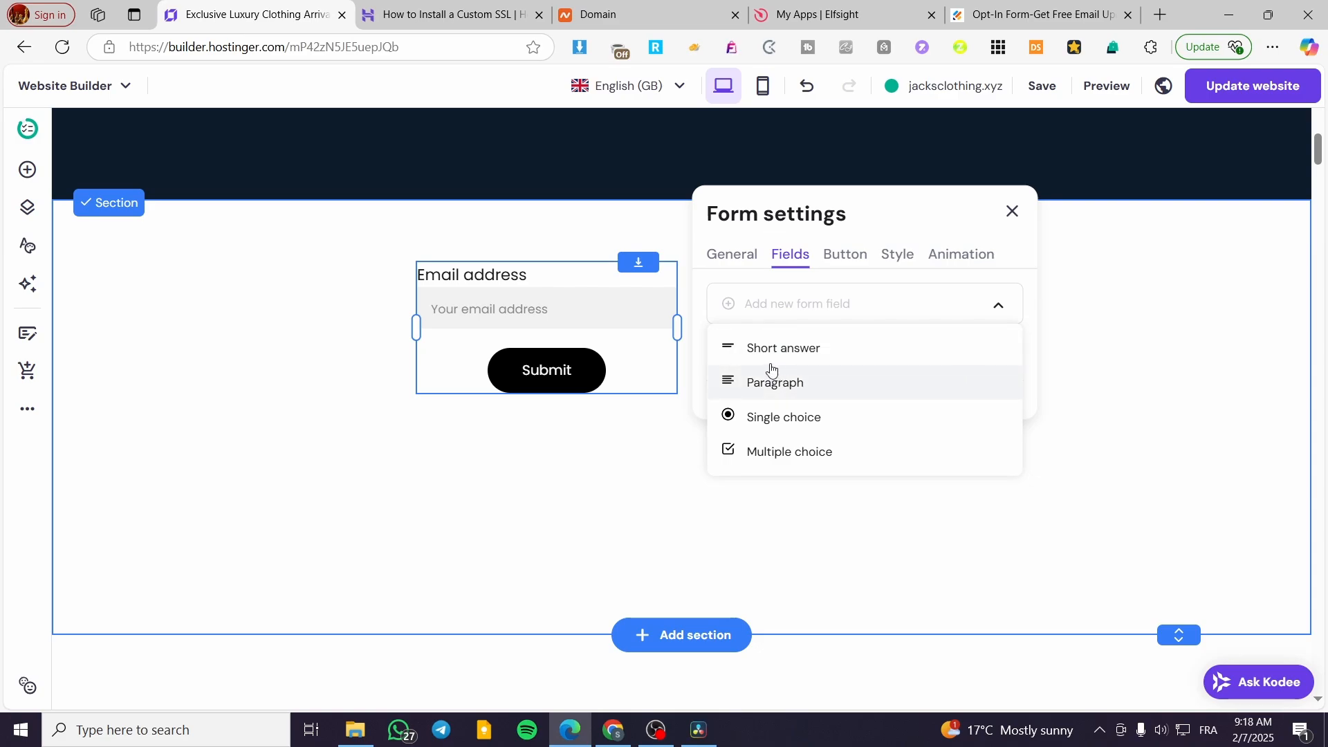
pyautogui.moveTo(771, 360)
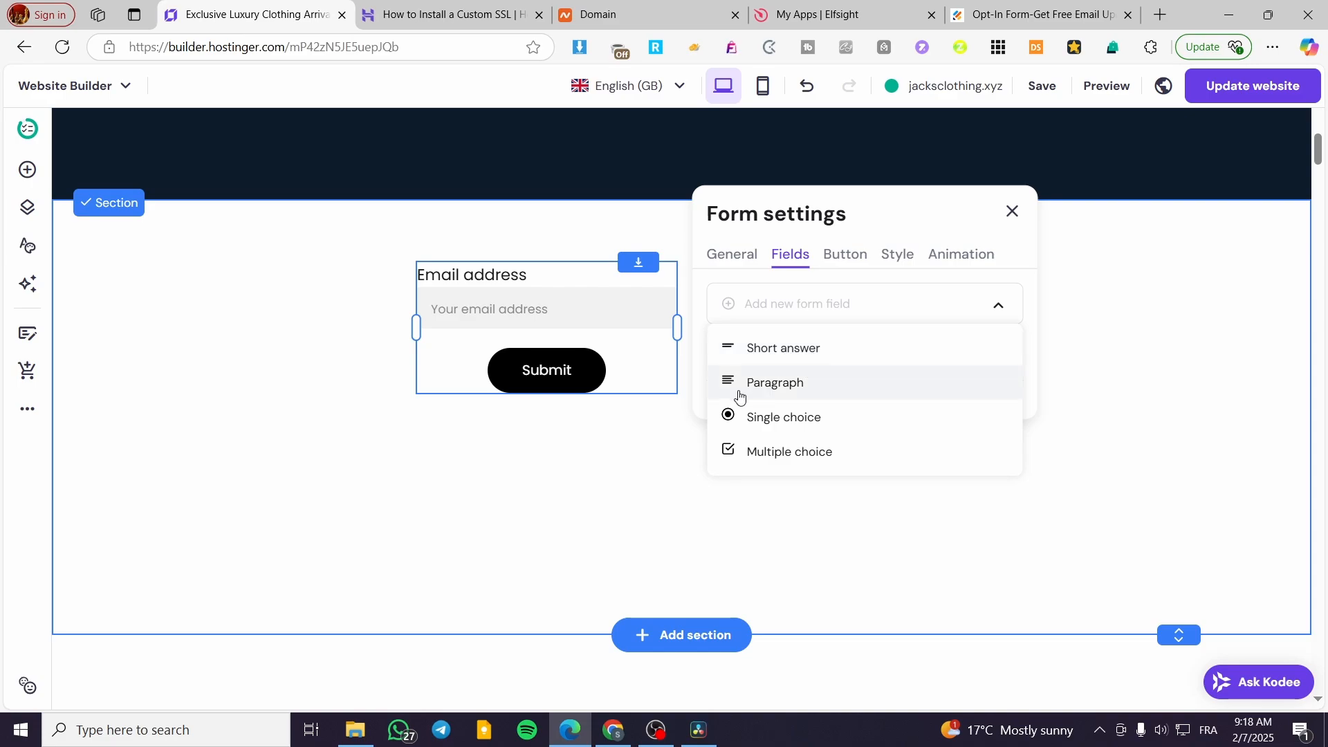
pyautogui.moveTo(765, 458)
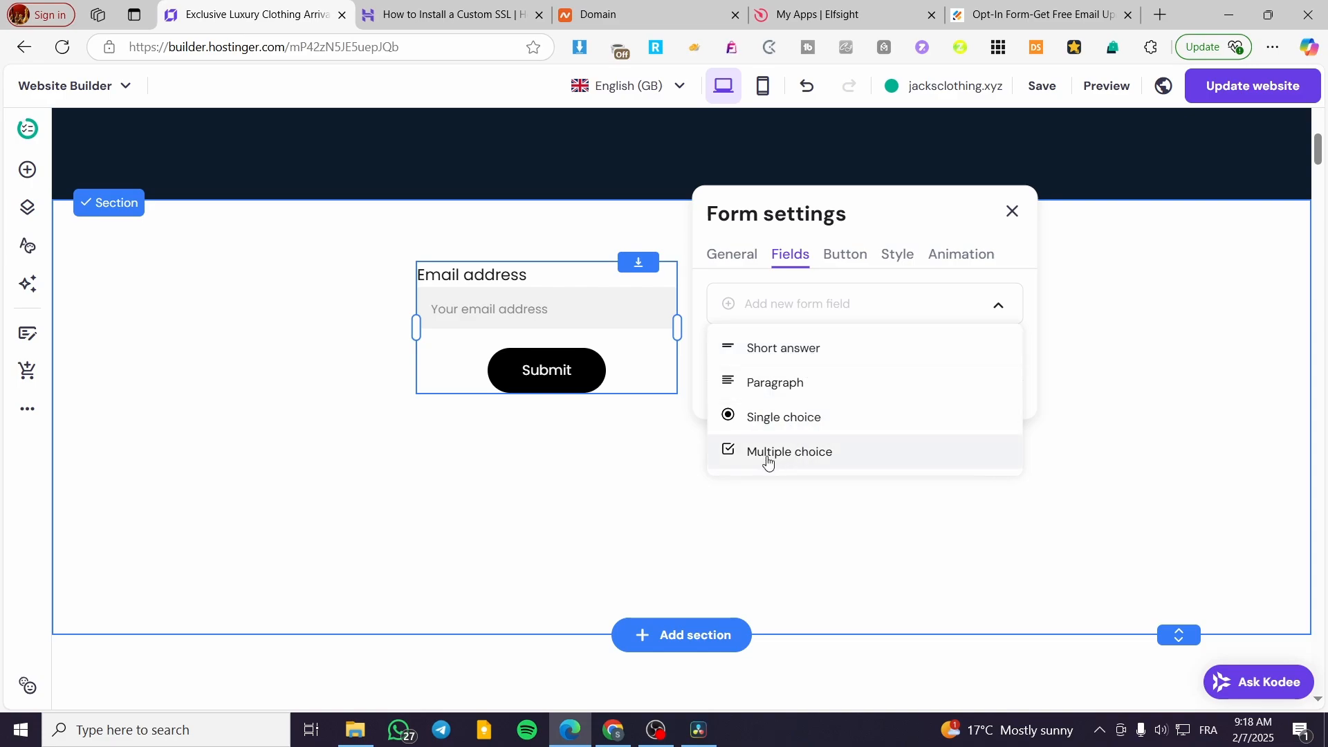
pyautogui.click(862, 303)
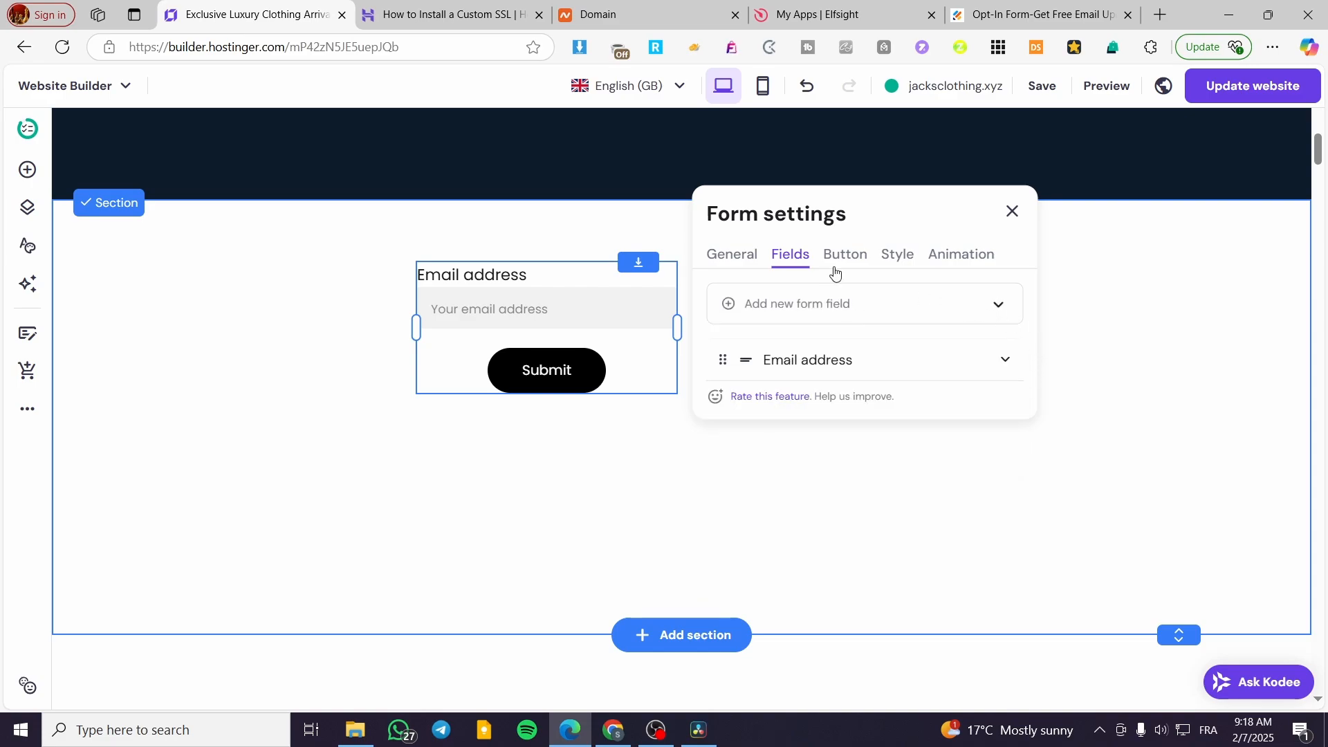
# - Review the form's Button and Style options, then close Form settings
pyautogui.click(844, 254)
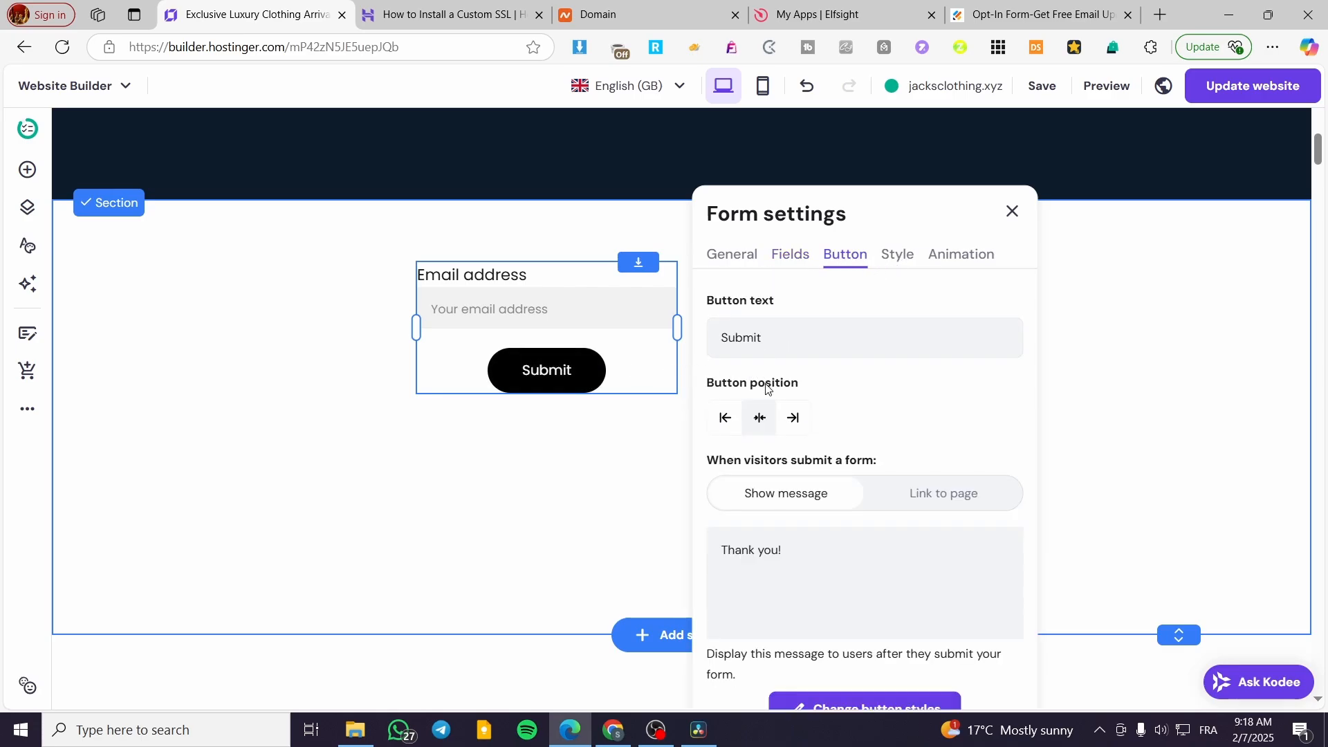
pyautogui.moveTo(754, 492)
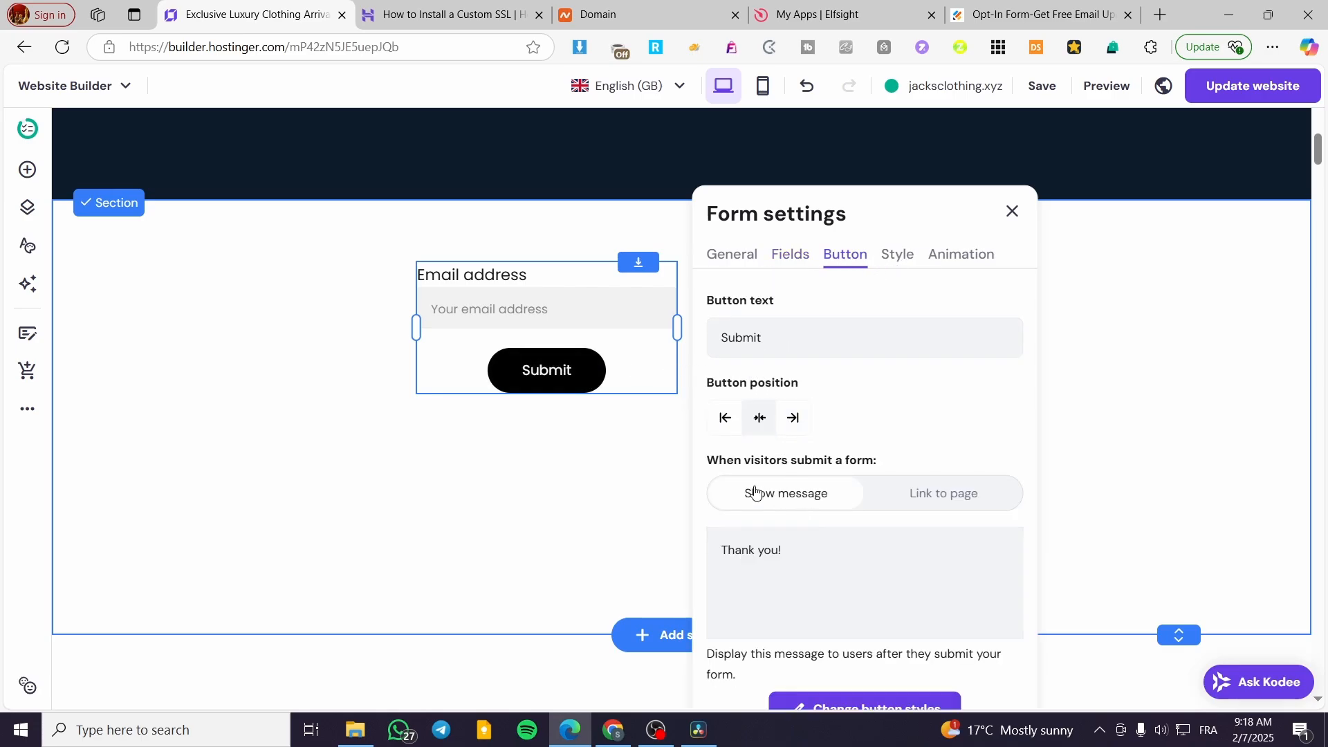
pyautogui.click(897, 255)
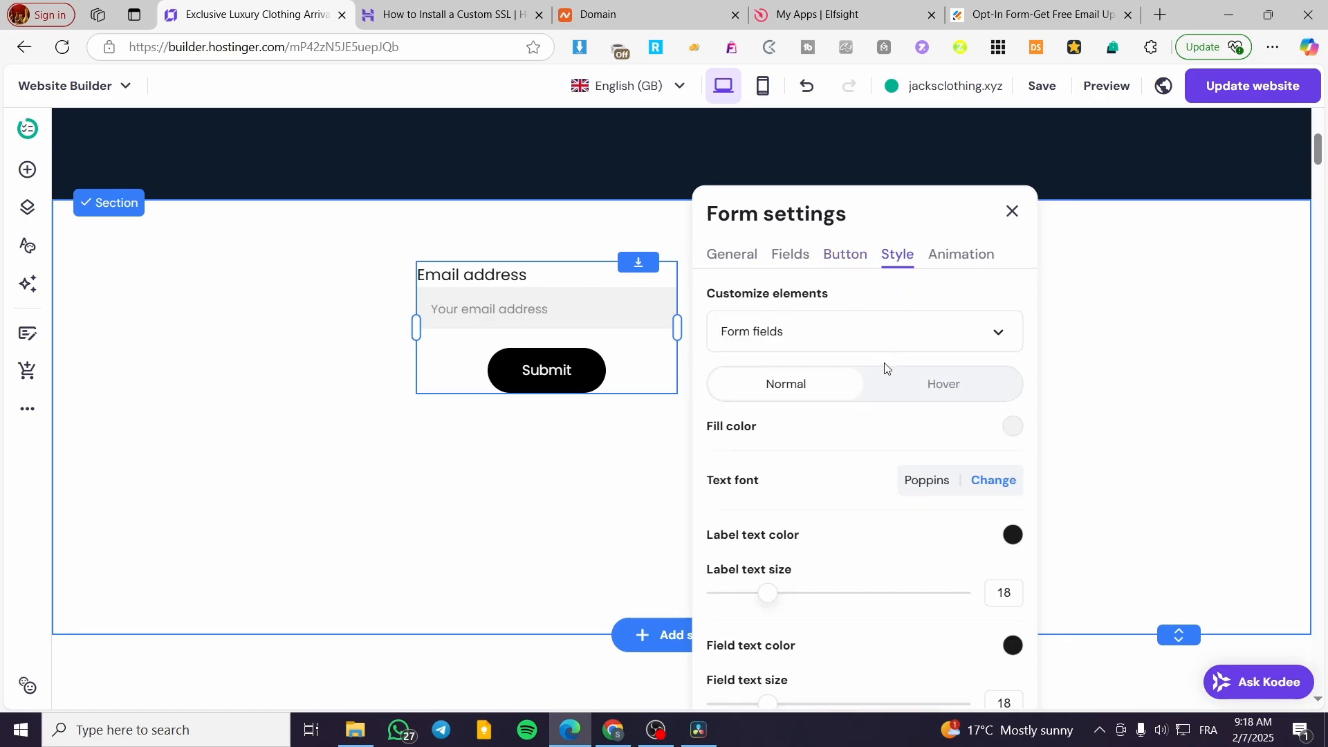
pyautogui.click(1011, 210)
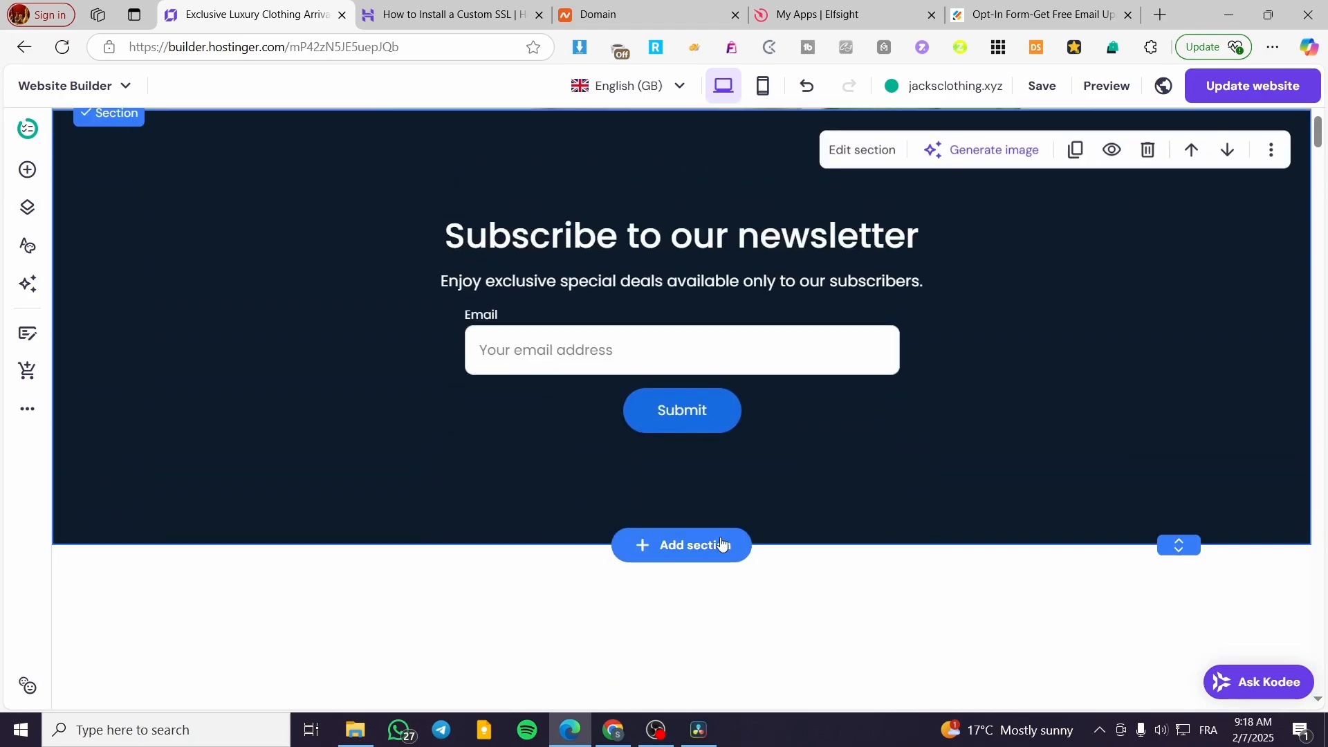
# - Bring the empty section beneath the dark newsletter into view while changes save
pyautogui.scroll(3)
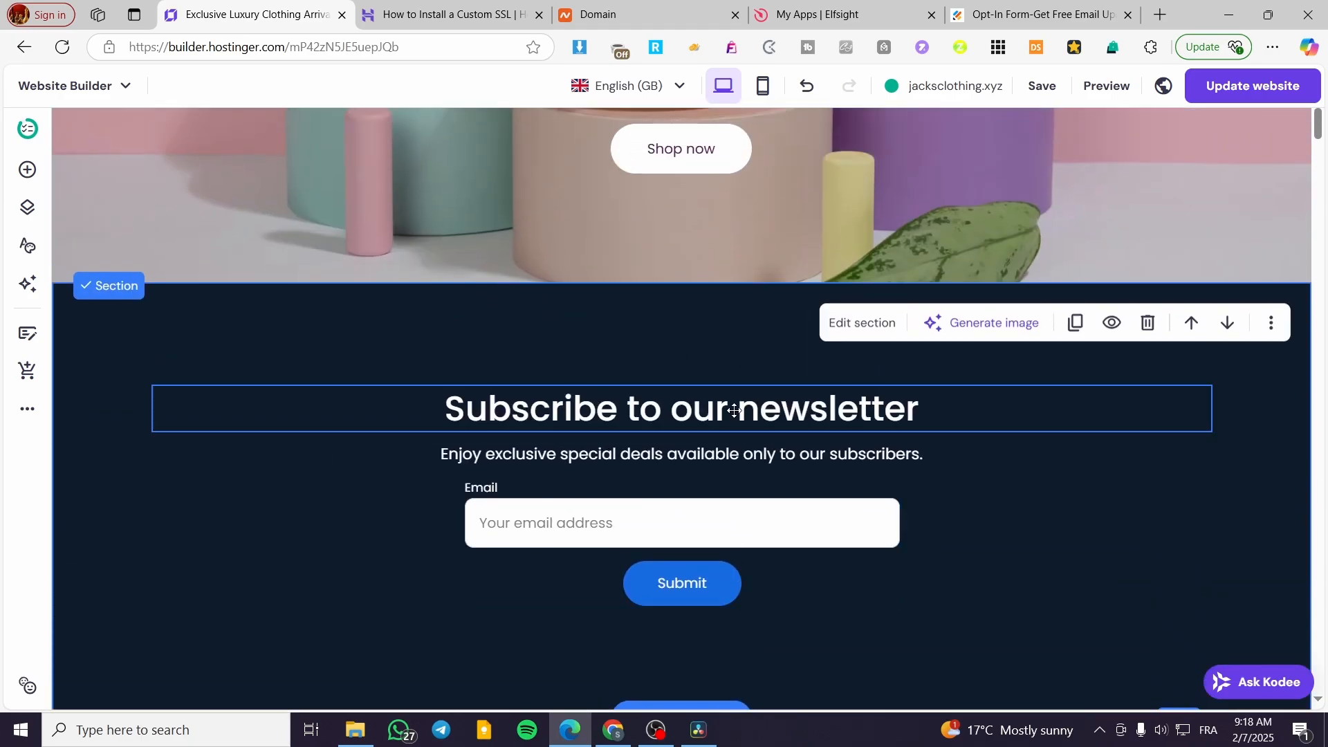
pyautogui.scroll(-3)
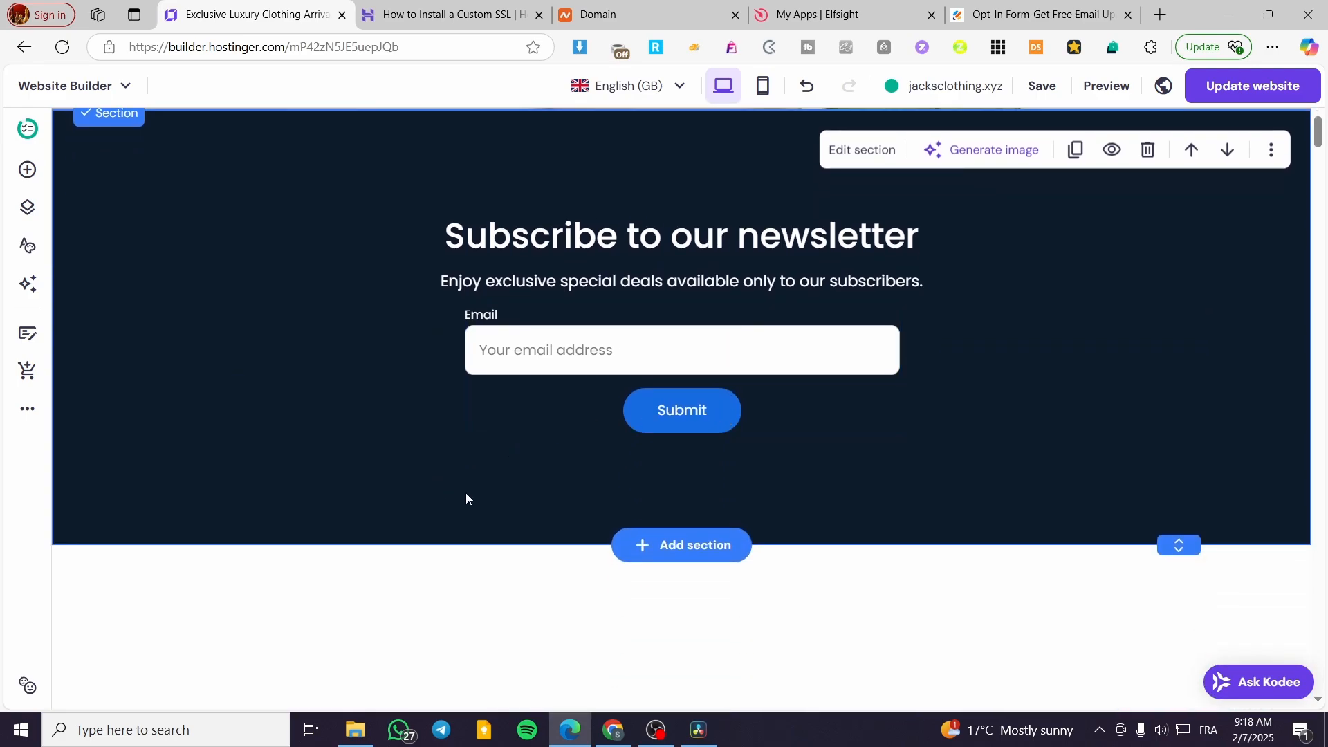
pyautogui.moveTo(303, 413)
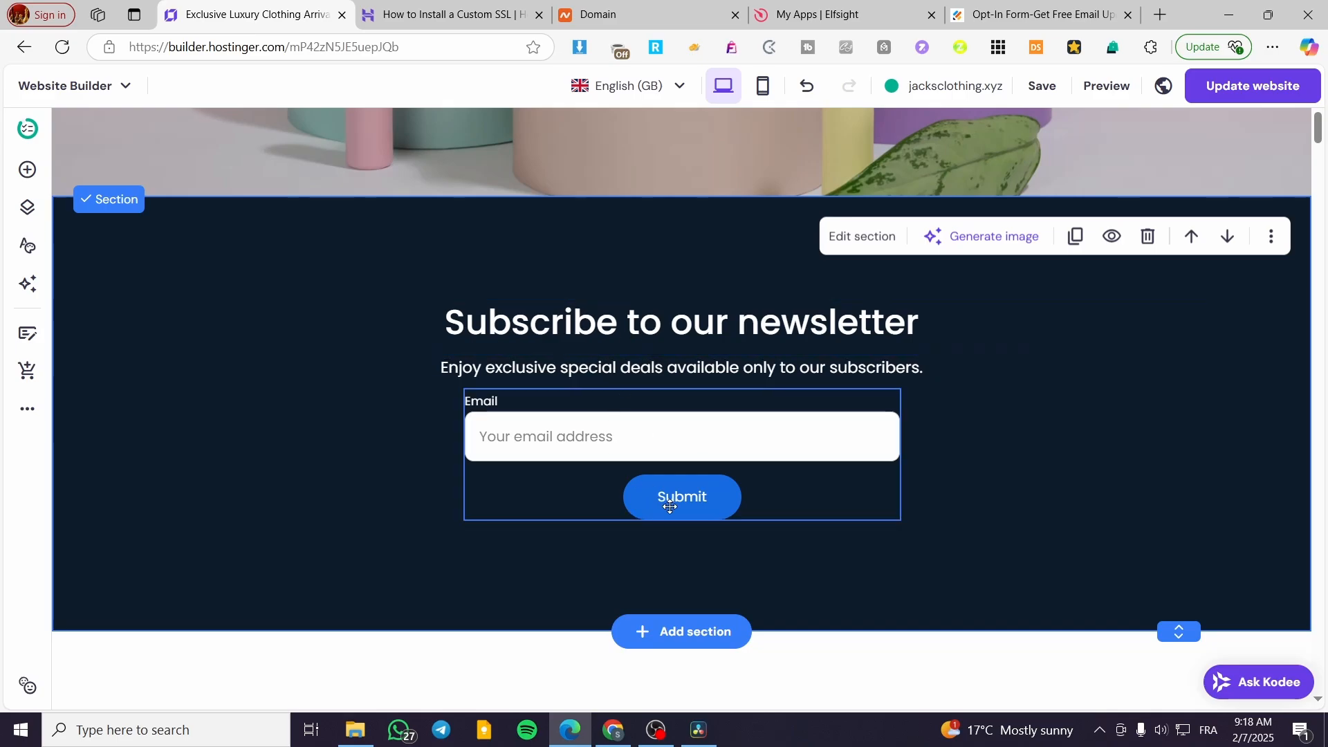
pyautogui.click(26, 169)
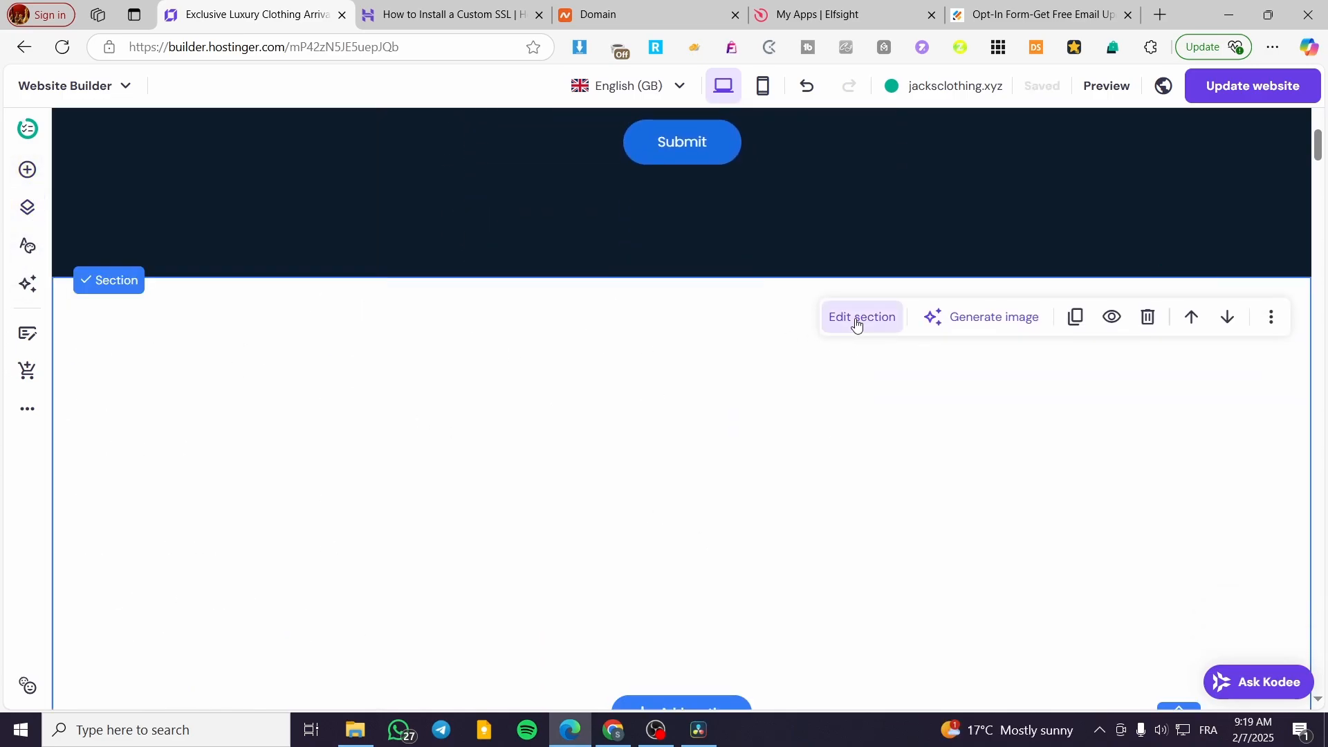
pyautogui.scroll(-3)
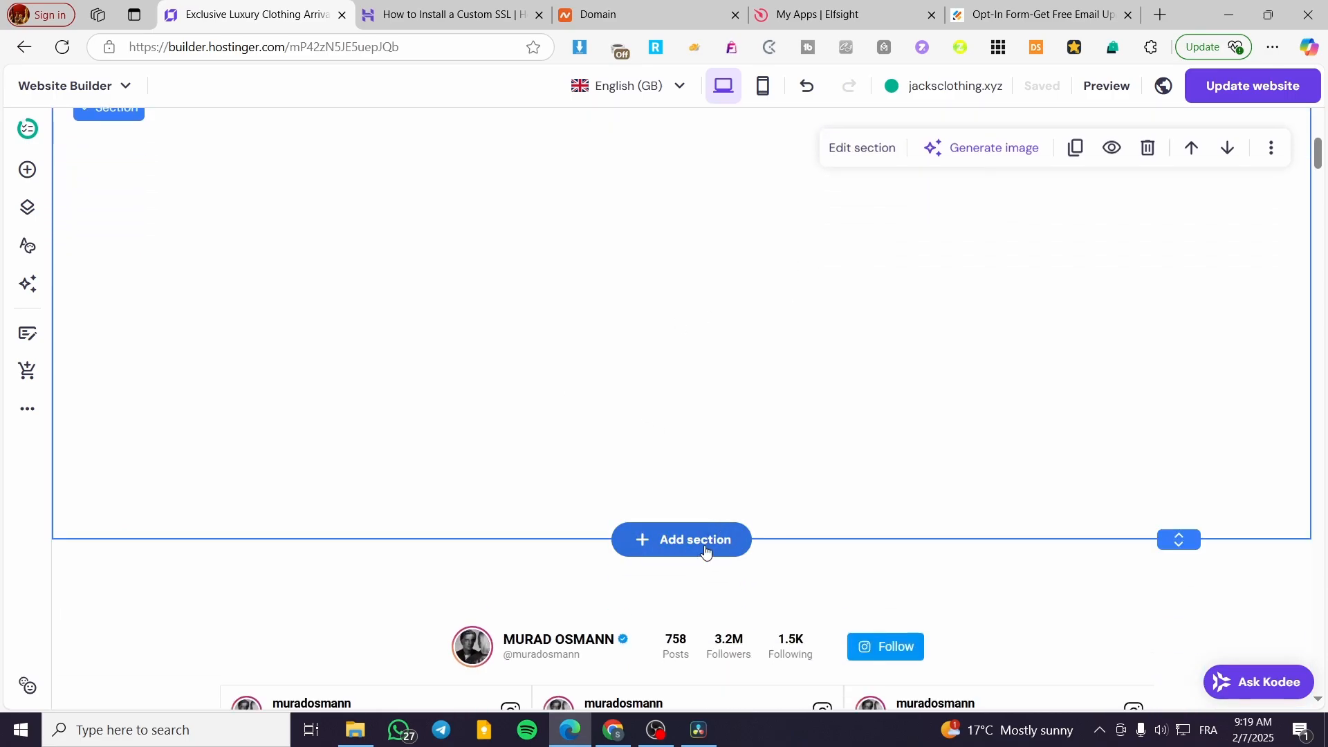
# - Fill the empty section with the white Subscribe form template and open its section settings
pyautogui.click(681, 540)
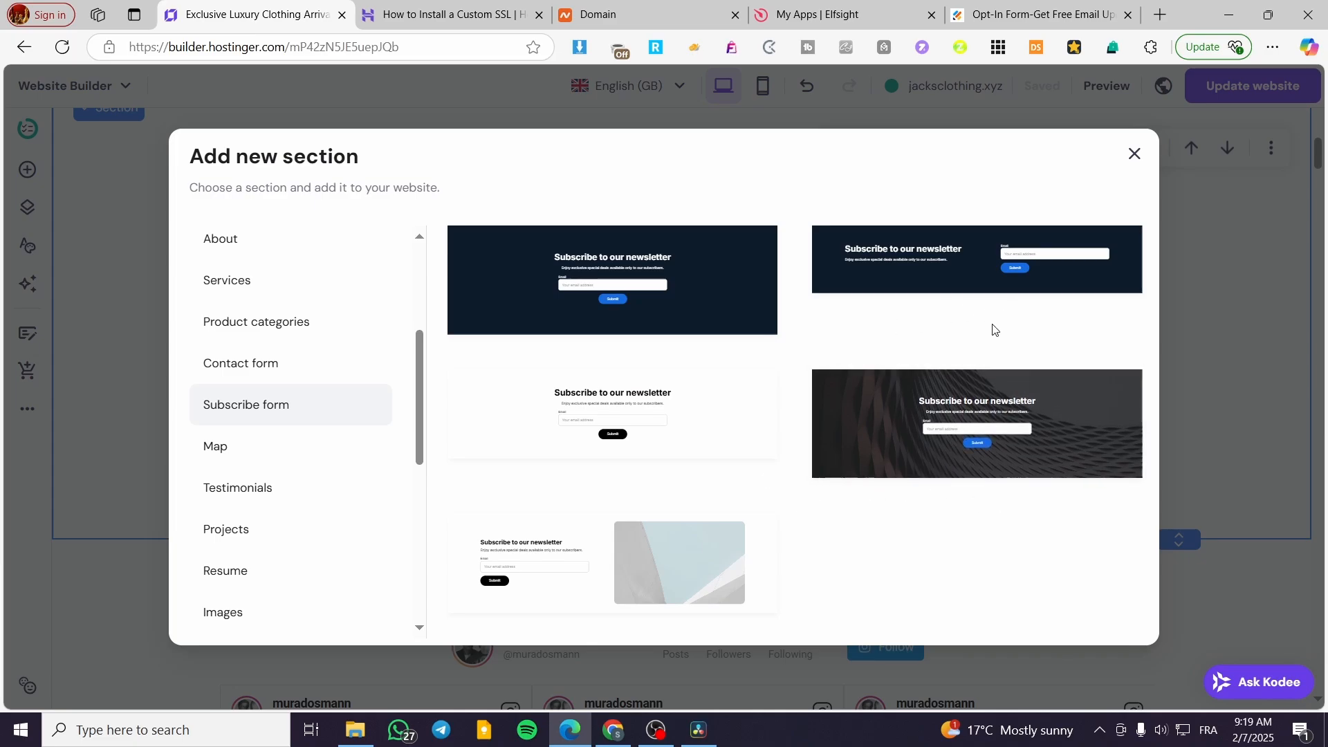
pyautogui.click(610, 279)
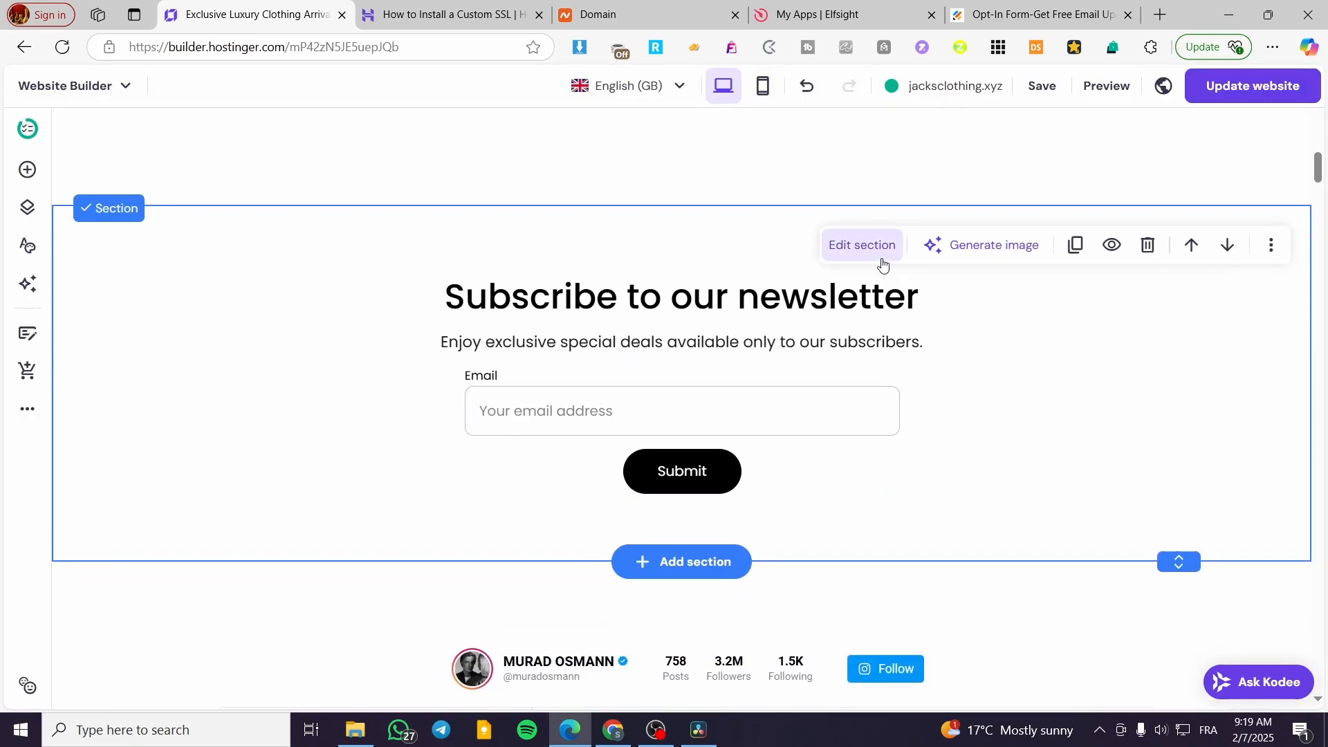
pyautogui.click(861, 245)
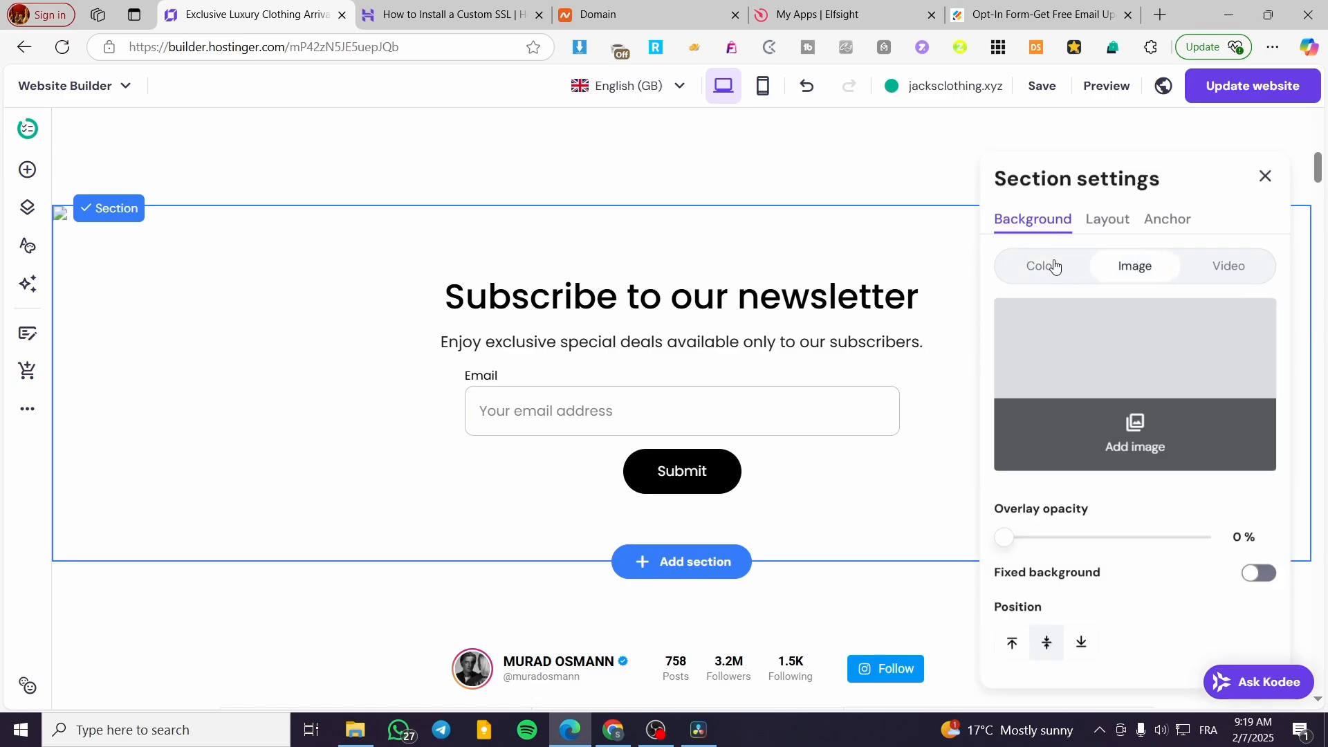
# - Give the section a red gradient background running from red to a deep vivid red
pyautogui.click(1041, 266)
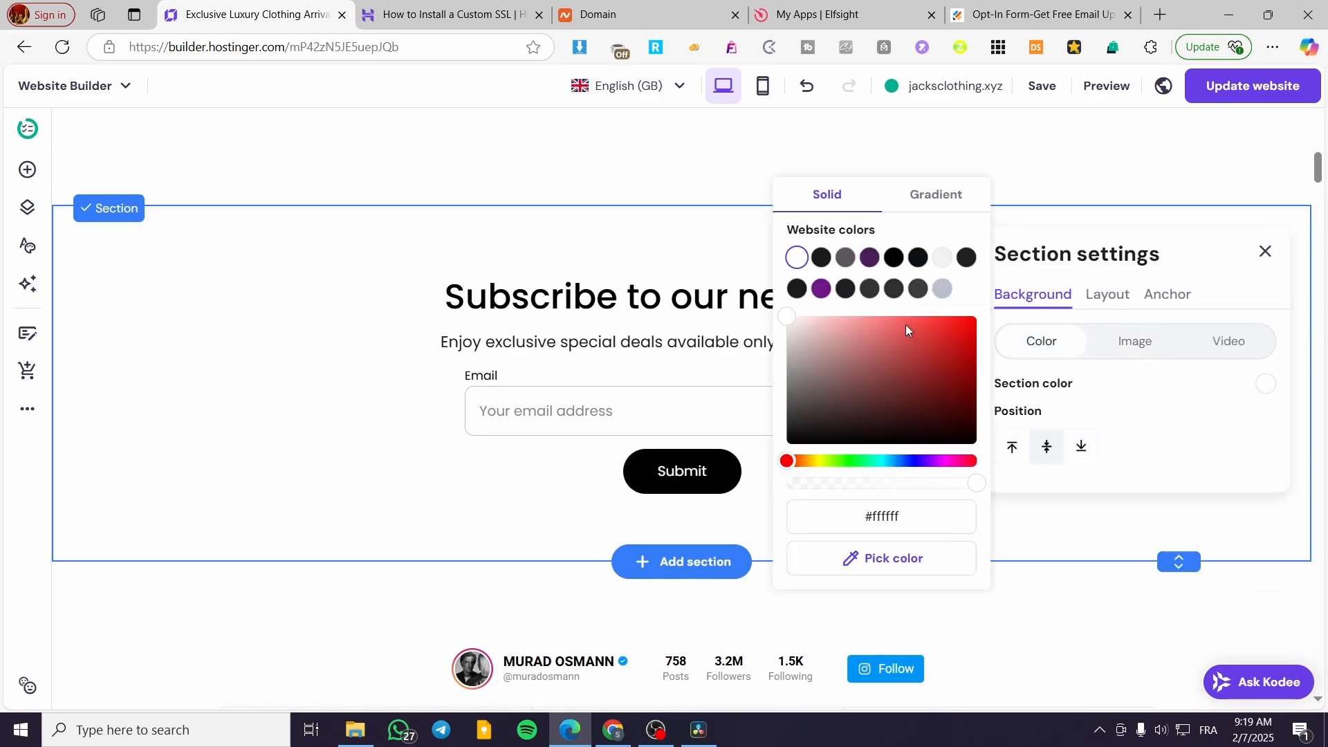
pyautogui.click(918, 320)
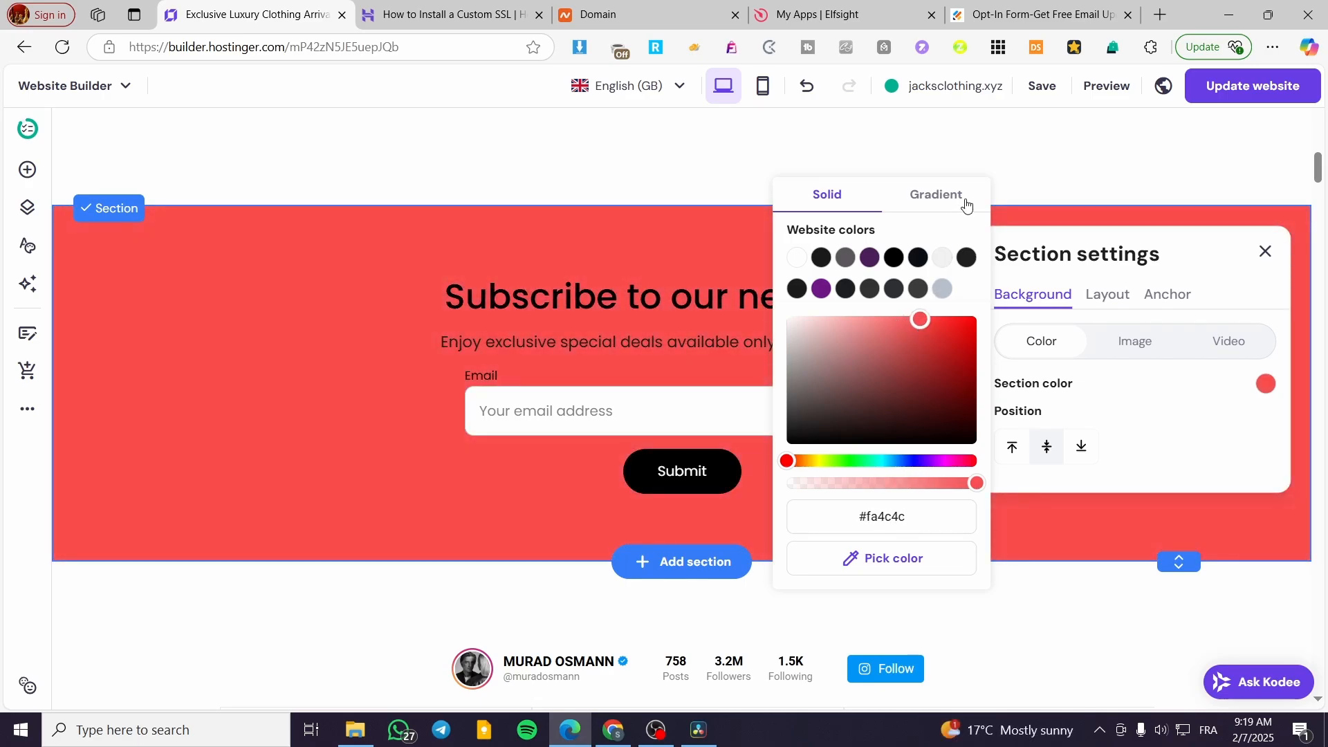
pyautogui.click(936, 194)
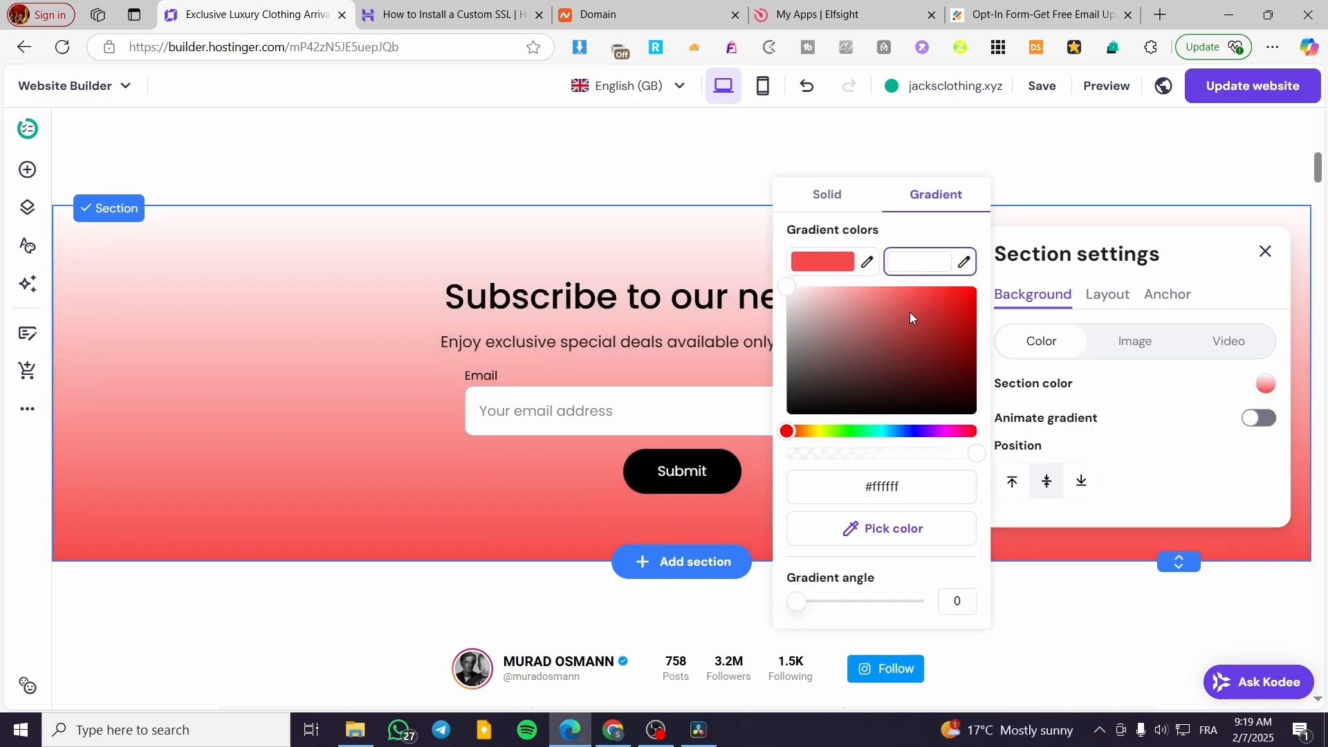
pyautogui.click(919, 352)
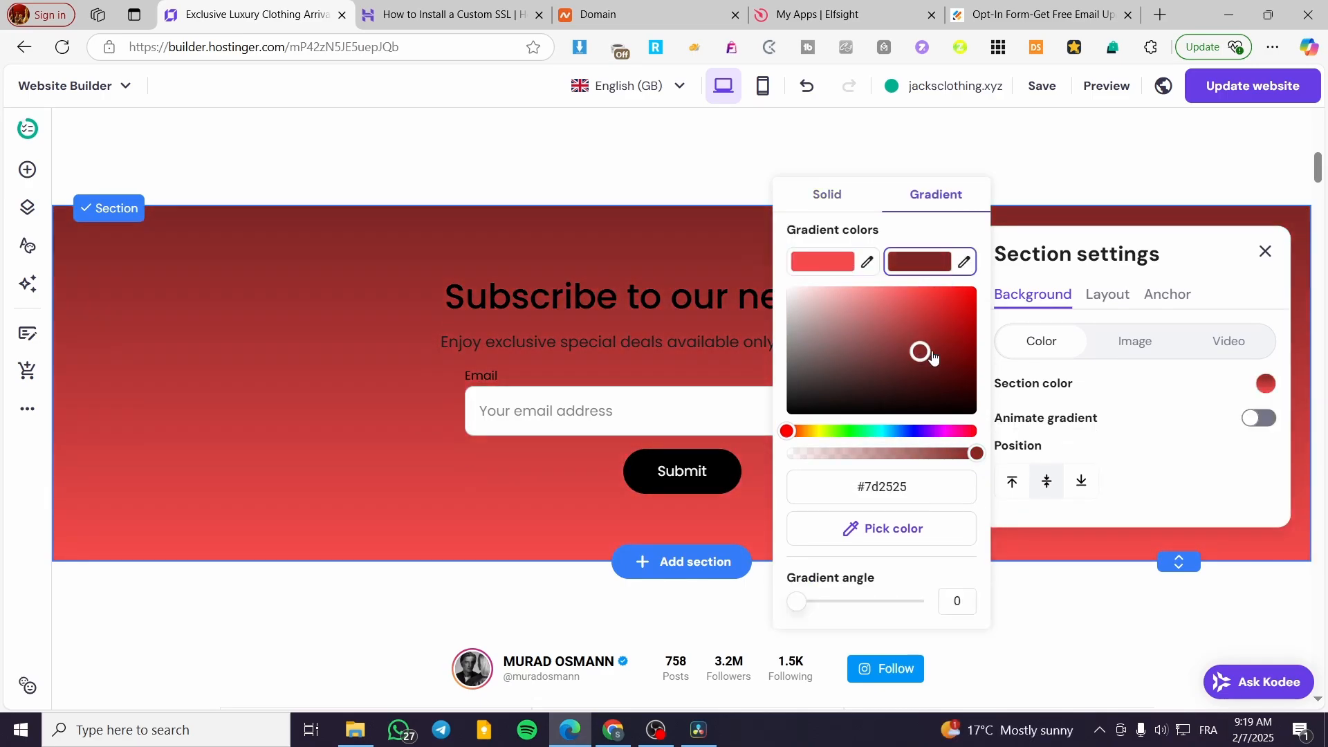
pyautogui.moveTo(919, 352); pyautogui.dragTo(973, 323)
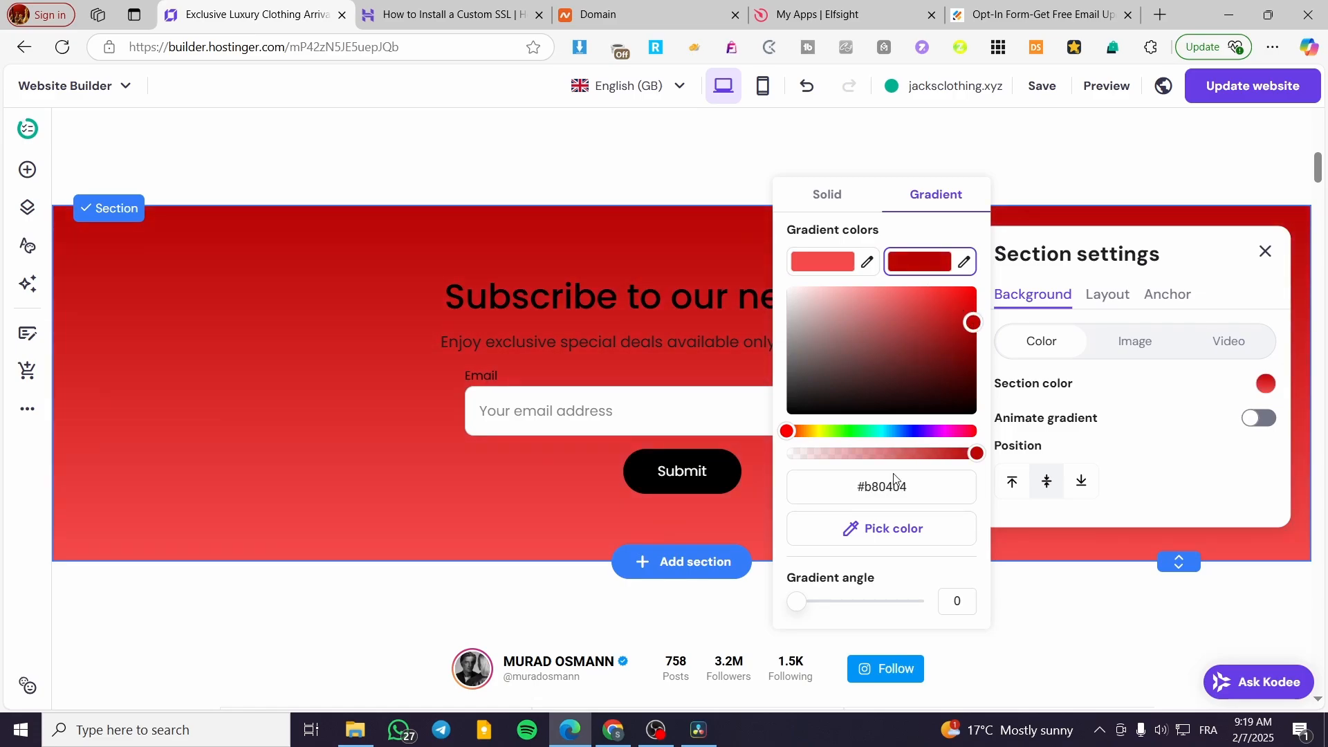
pyautogui.moveTo(794, 602); pyautogui.dragTo(845, 602)
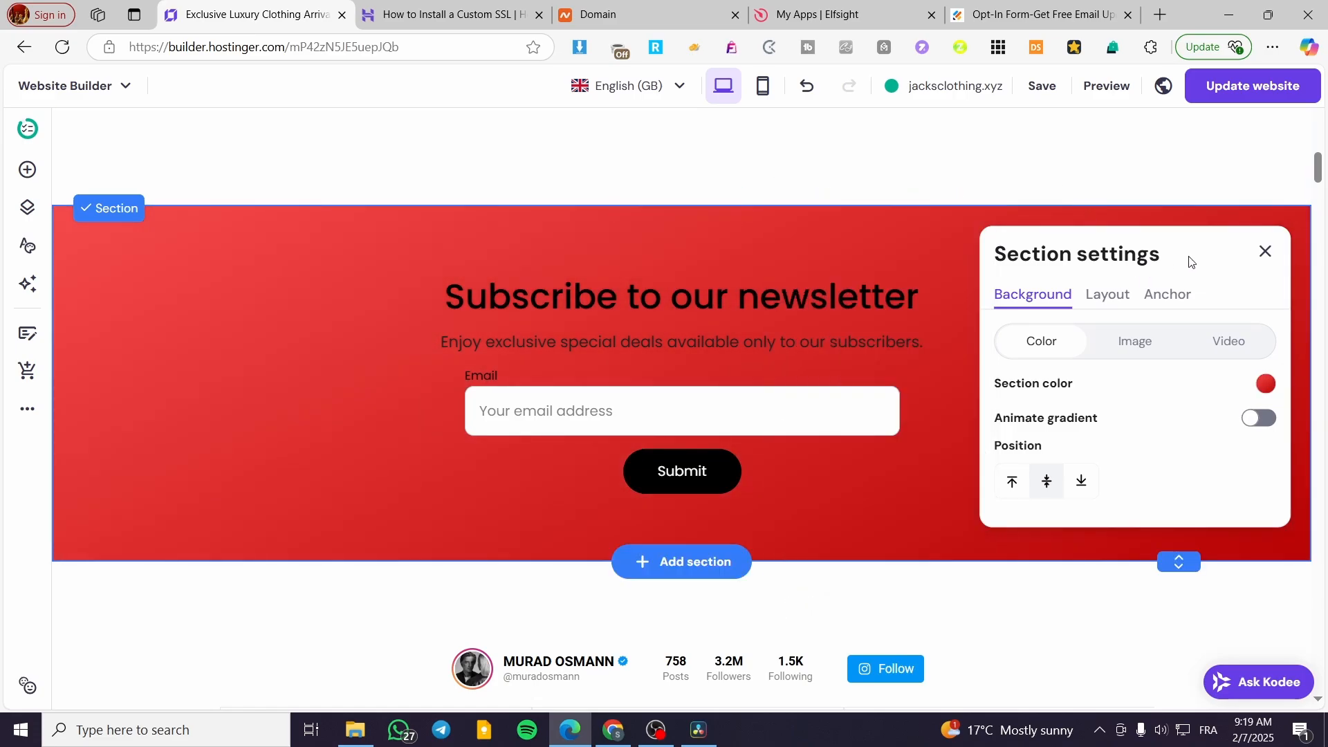
# - Review the section's Layout and Anchor options, then close Section settings
pyautogui.click(1107, 294)
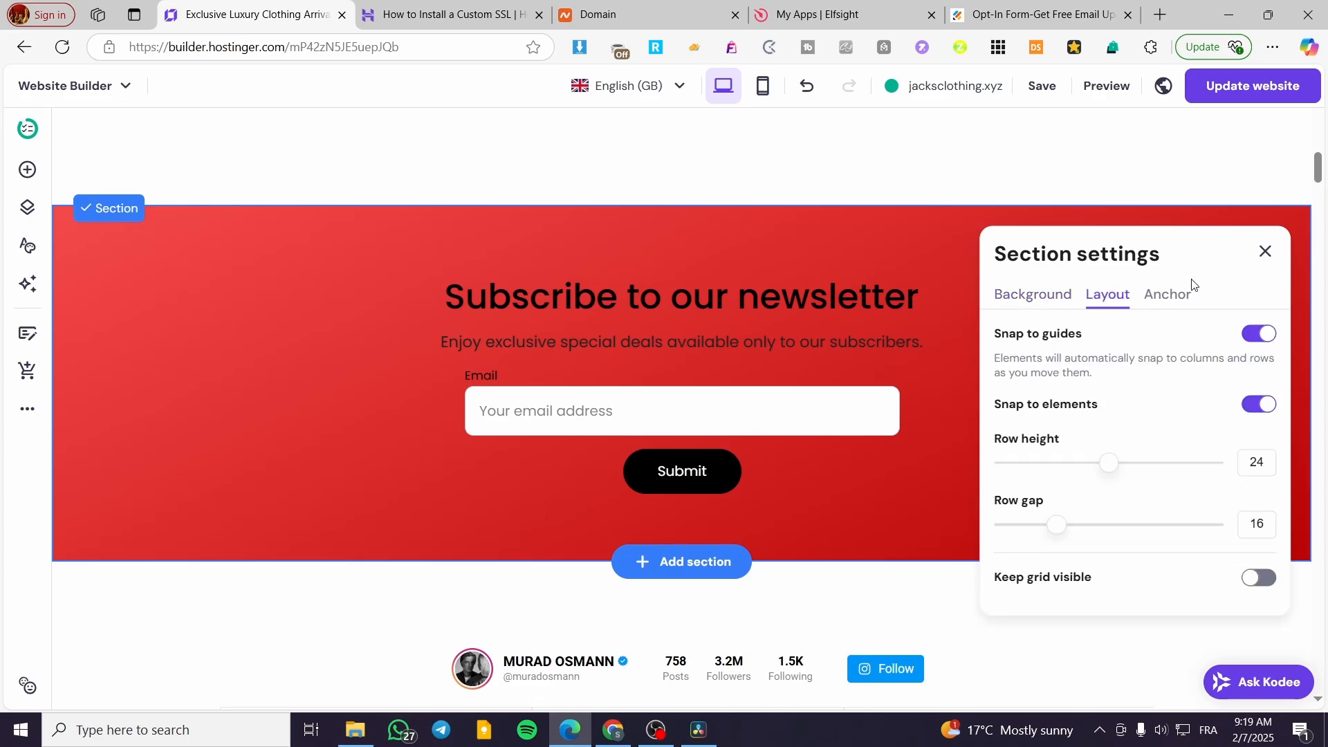
pyautogui.moveTo(1028, 377)
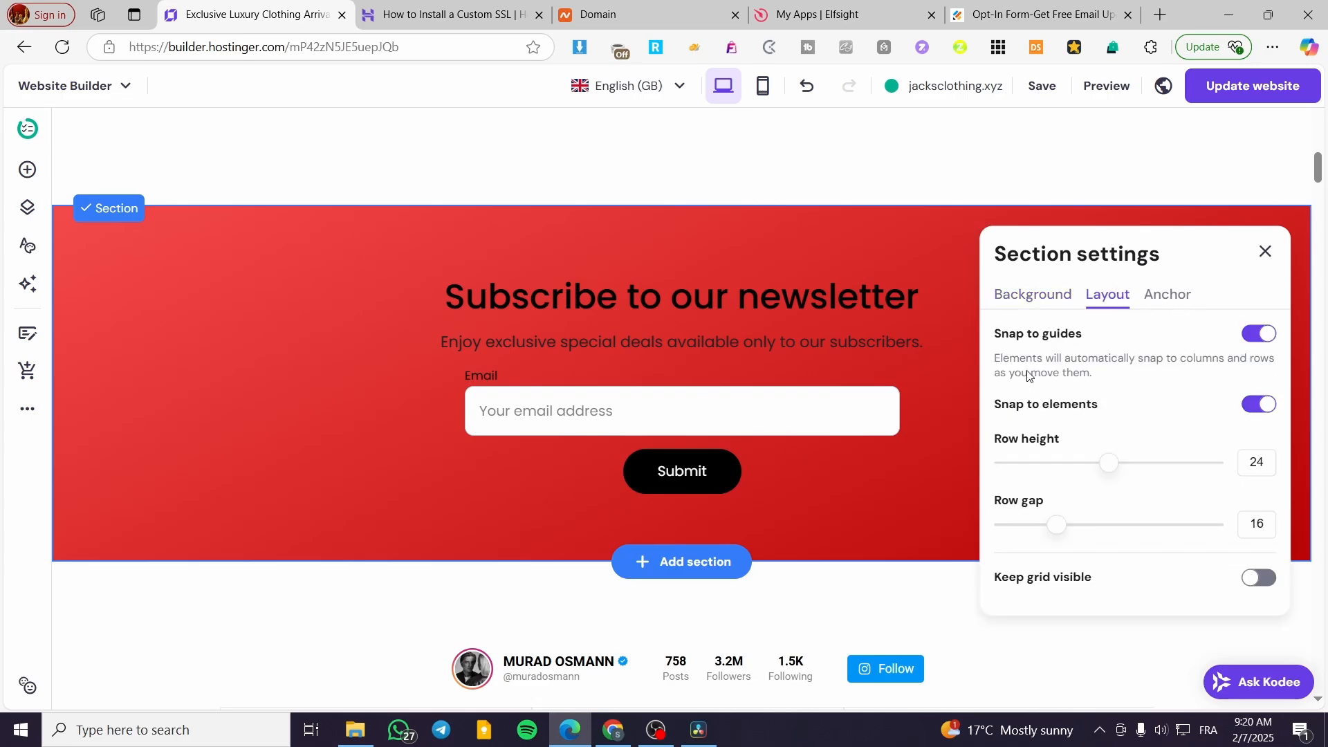
pyautogui.click(1167, 294)
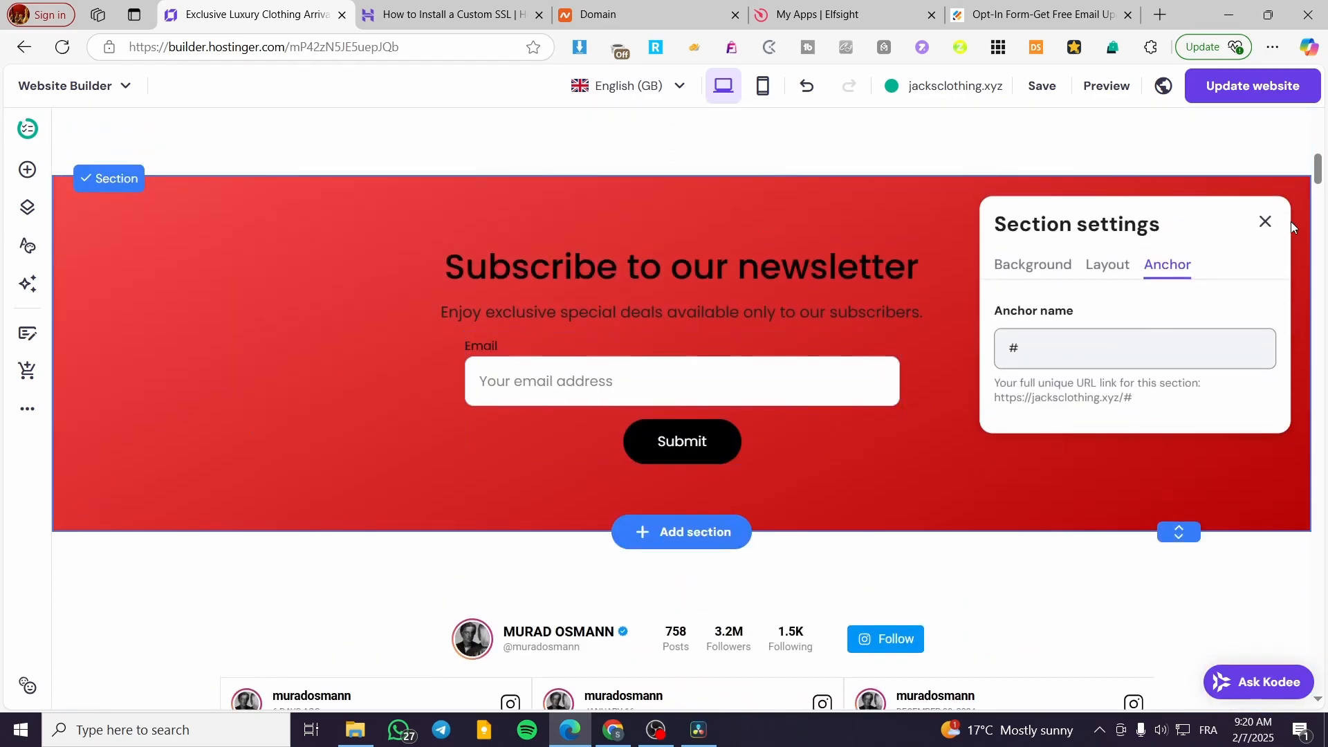
pyautogui.click(1264, 222)
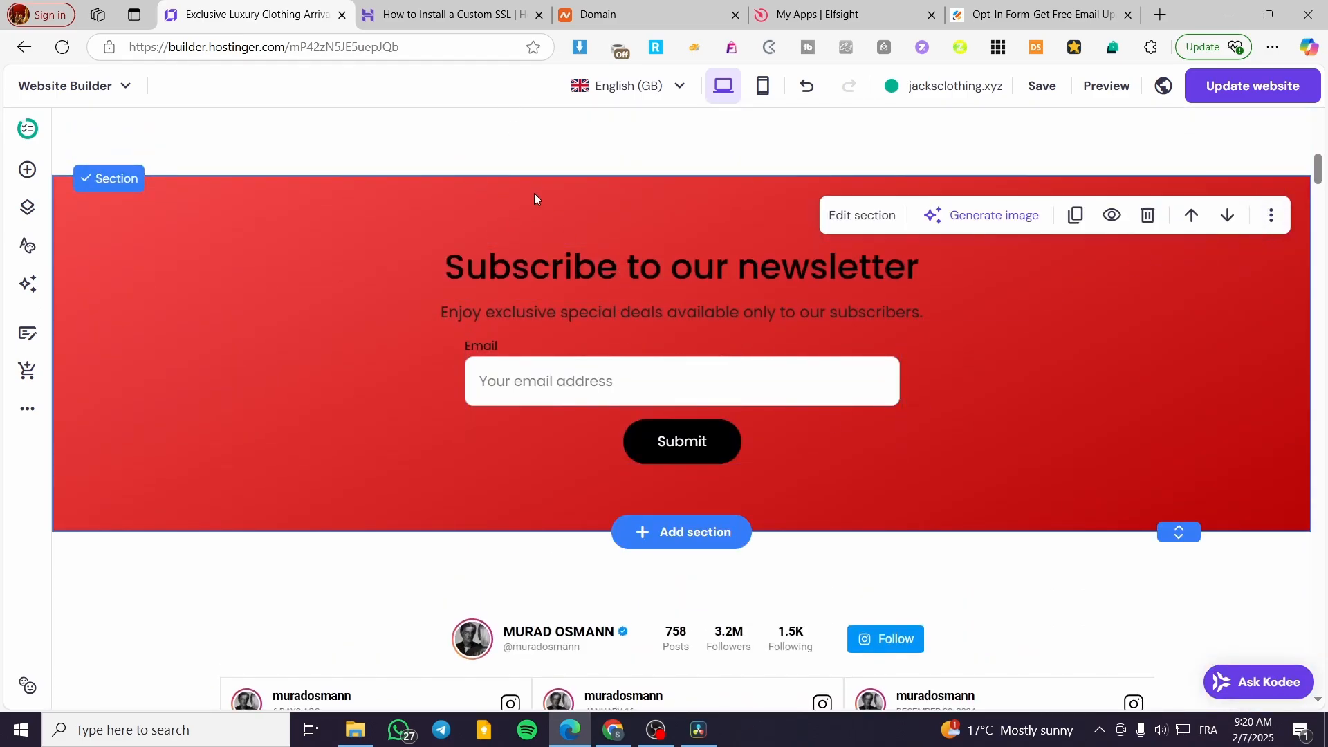
pyautogui.moveTo(508, 223)
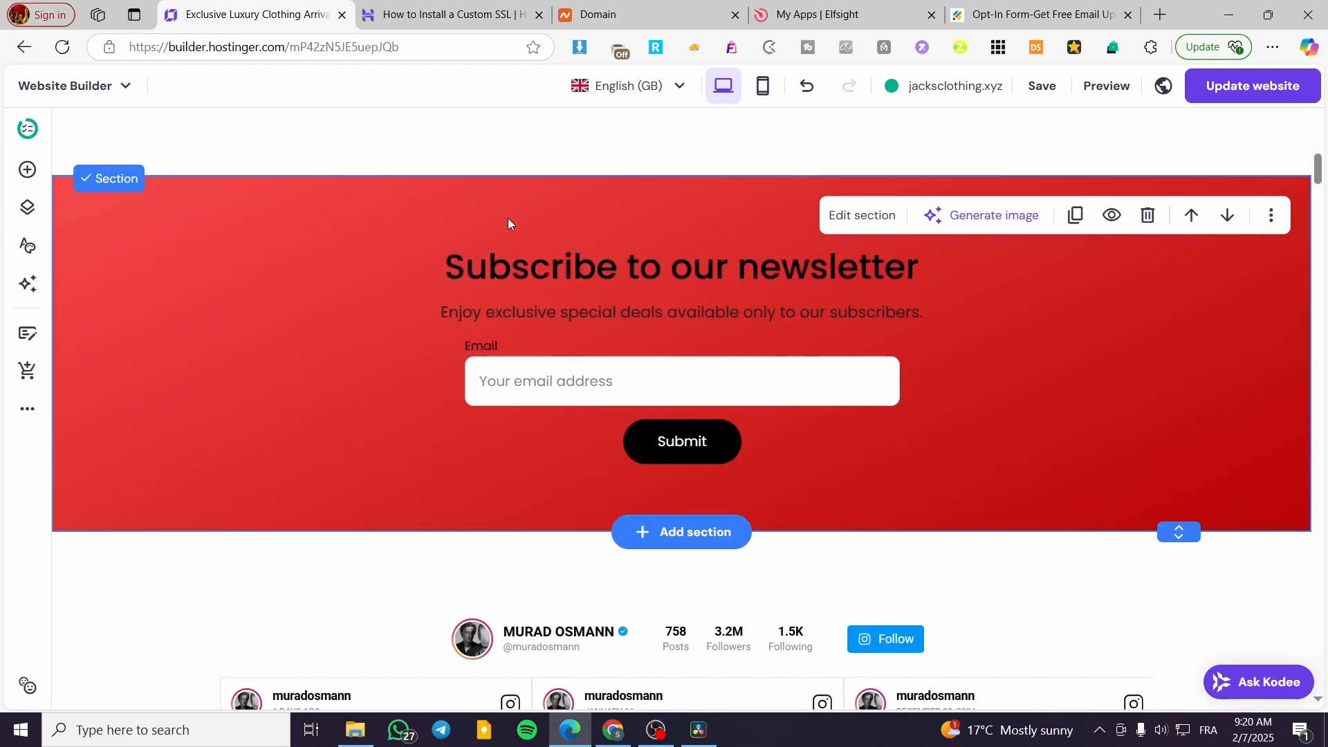